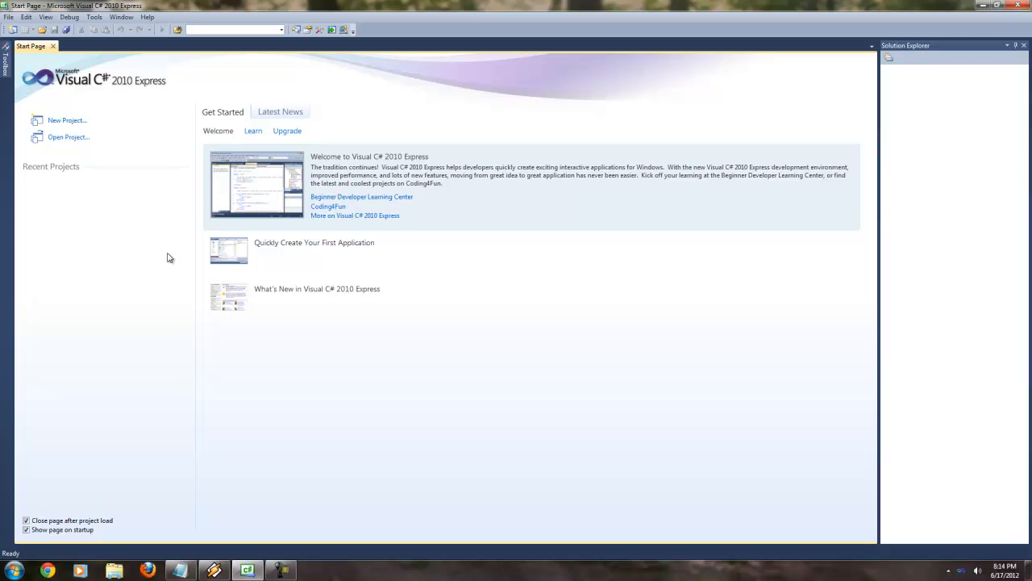
{"action": "mouse_move", "coordinate": [66, 120]}
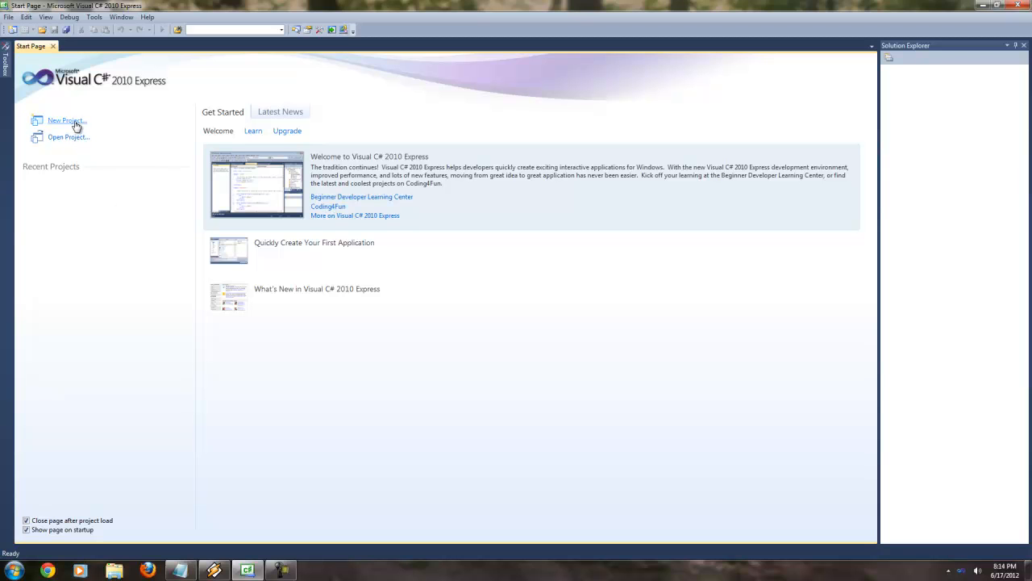
{"action": "mouse_move", "coordinate": [68, 127]}
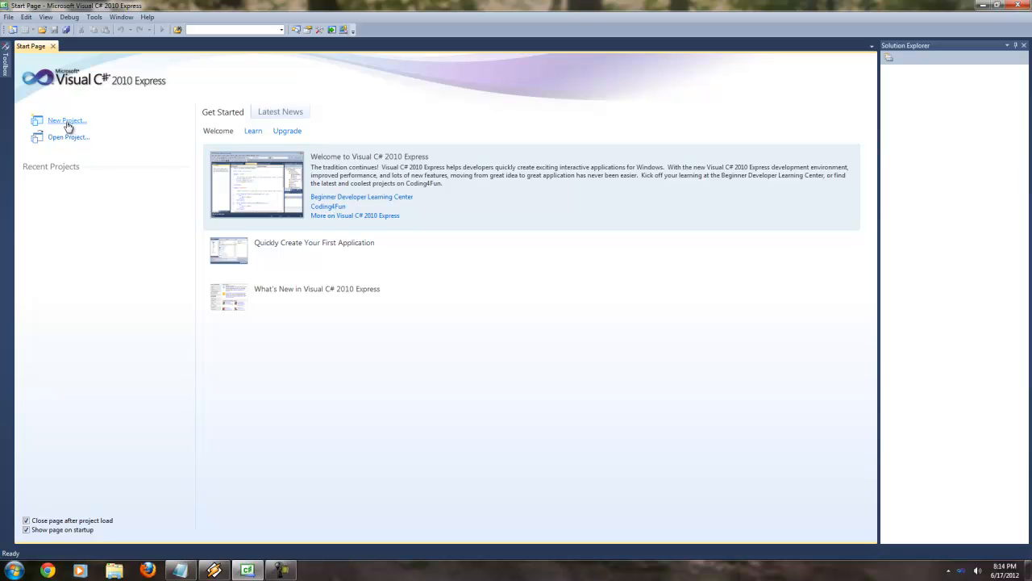
Step: Create a new Windows Forms Application project named WindowsFormsApplication1
{"action": "left_click", "coordinate": [67, 119]}
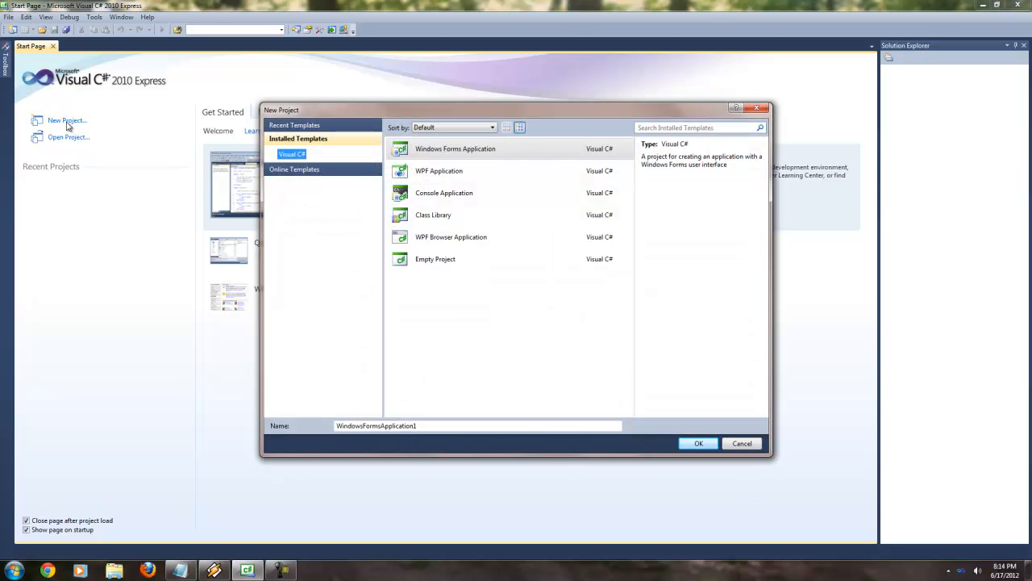
{"action": "mouse_move", "coordinate": [483, 149]}
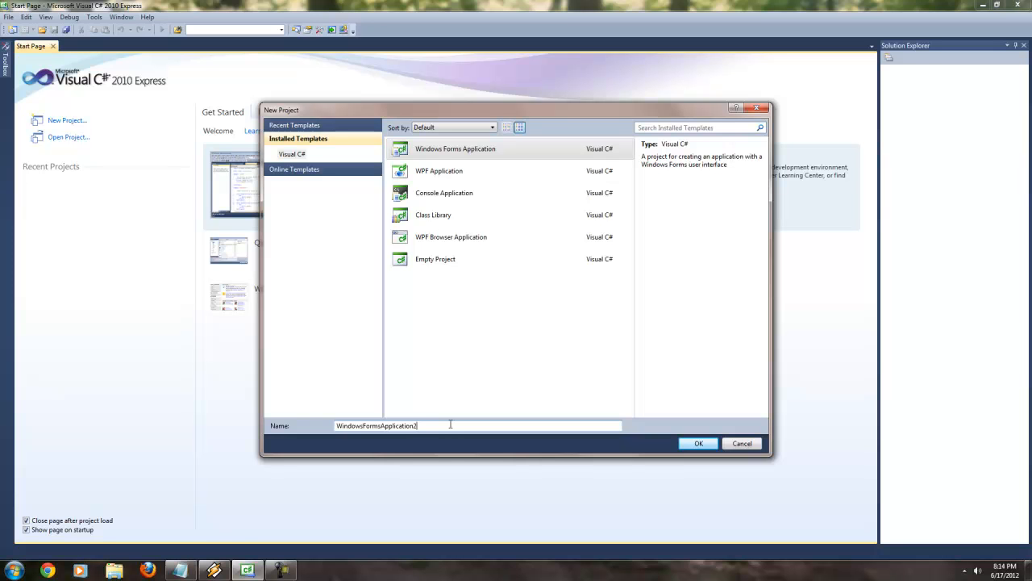
{"action": "key", "text": "Backspace"}
{"action": "type", "text": "1"}
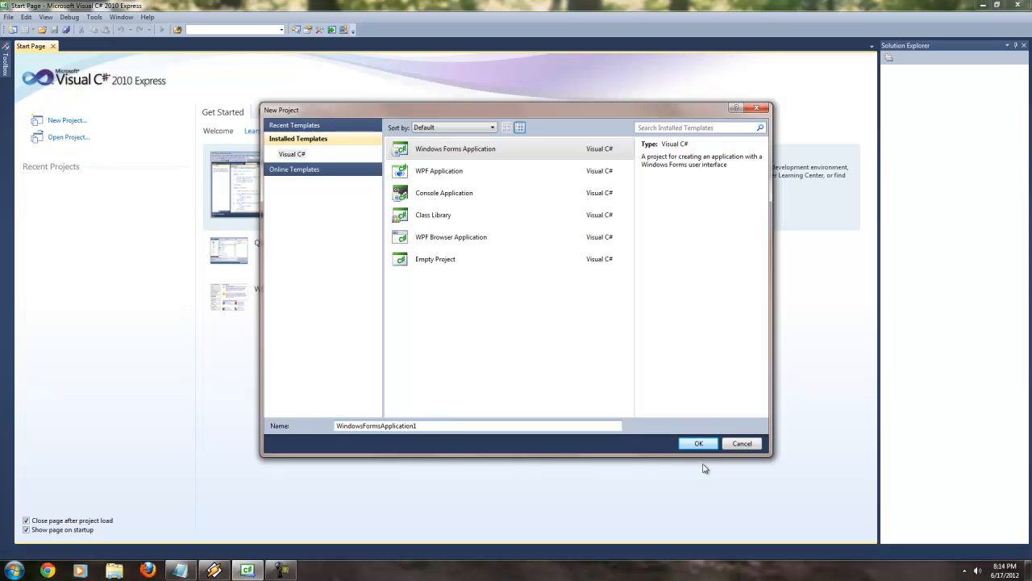
{"action": "left_click", "coordinate": [698, 442]}
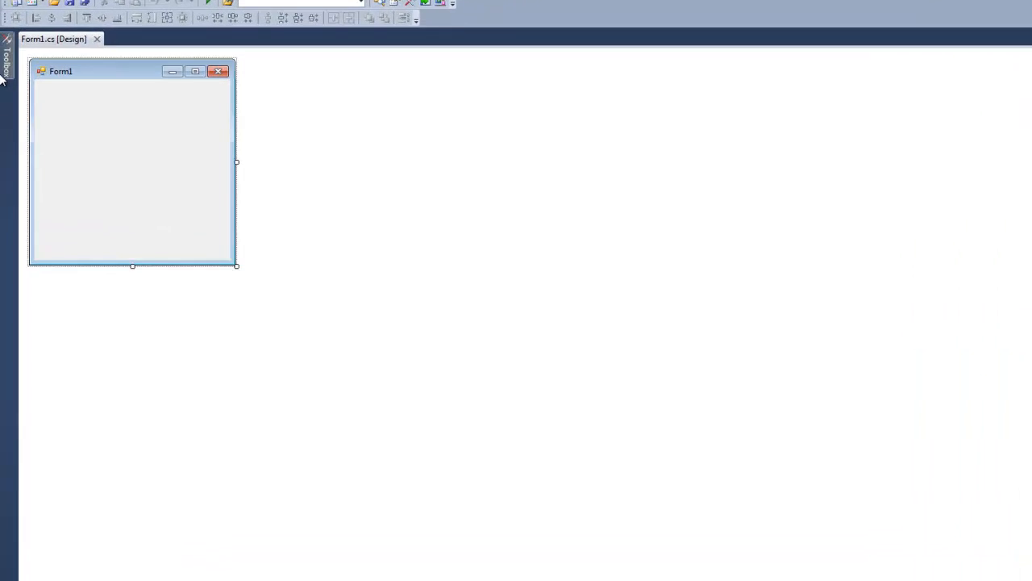
Step: Add a Label to Form1 with text "Bet you'll NEVER click this in a HUNDRED years!"
{"action": "left_click", "coordinate": [8, 62]}
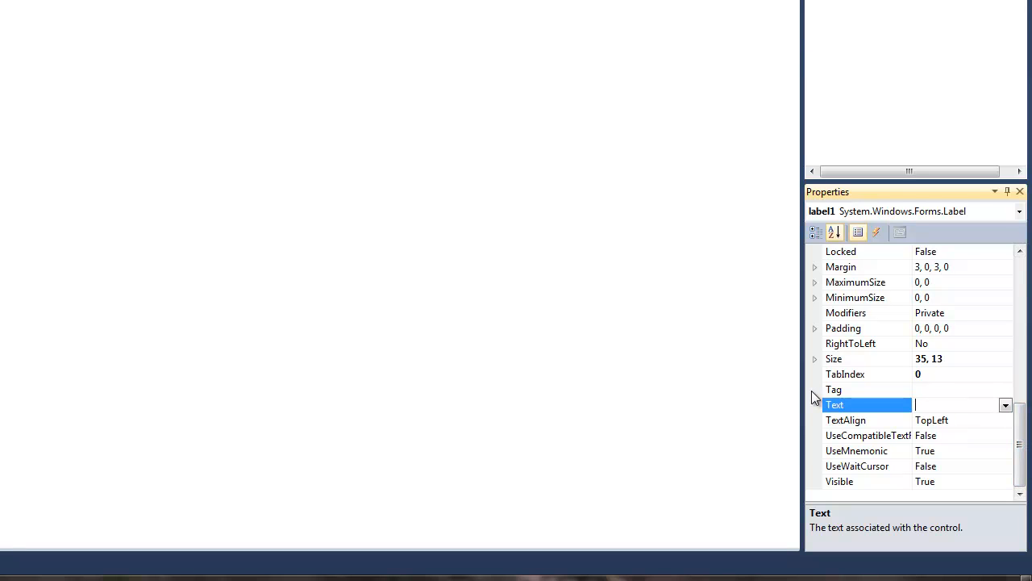
{"action": "type", "text": "et"}
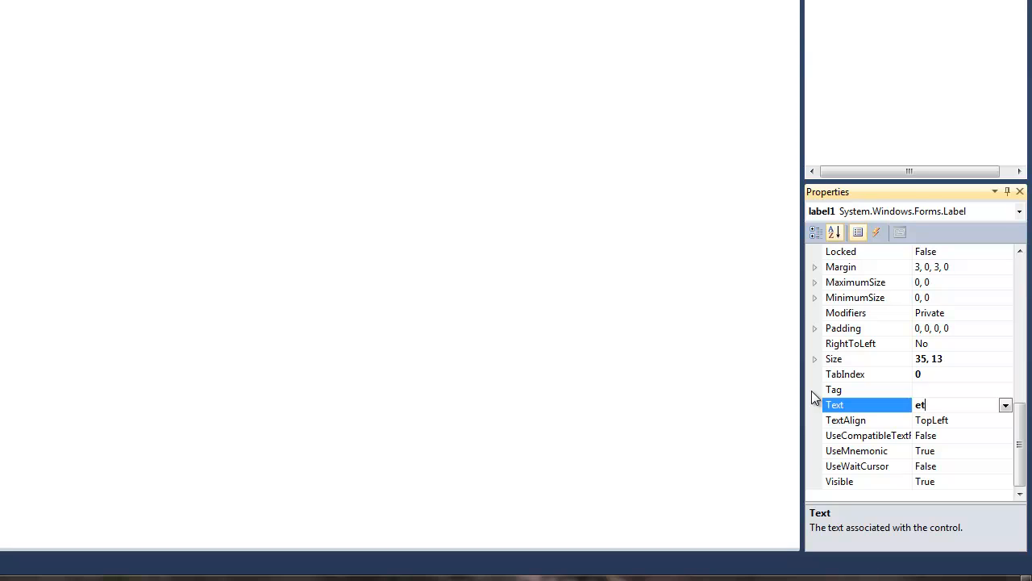
{"action": "type", "text": "Bet you'll"}
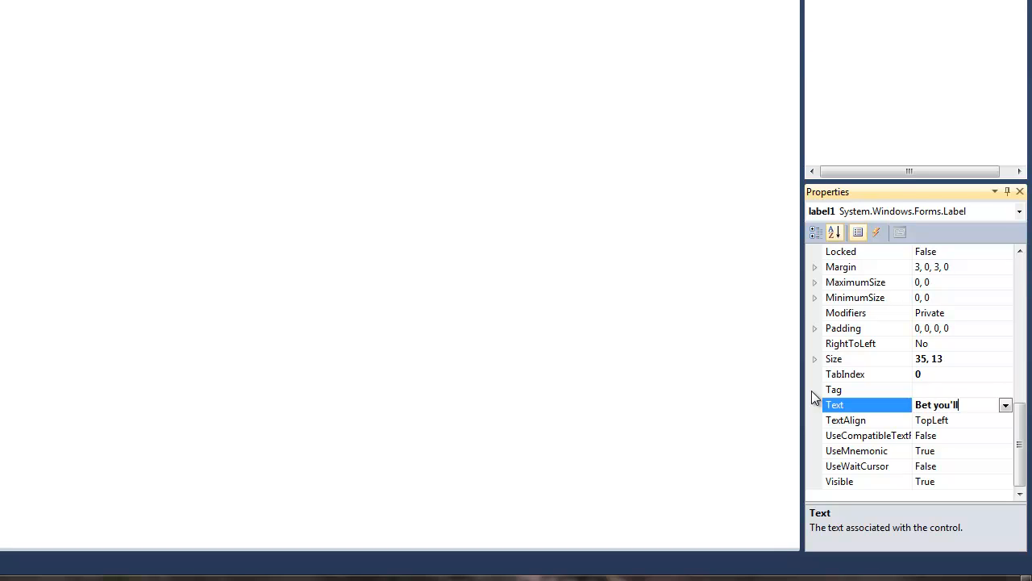
{"action": "type", "text": "NEVER click this in a HUNDRED years!"}
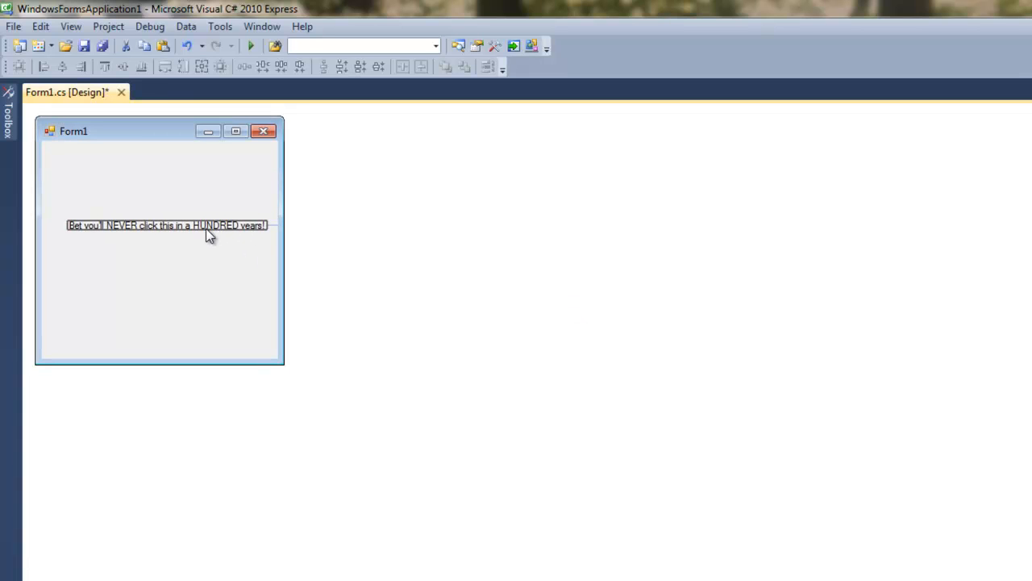
Step: Place a Button from the Toolbox below the label and select it for editing
{"action": "left_click", "coordinate": [165, 226]}
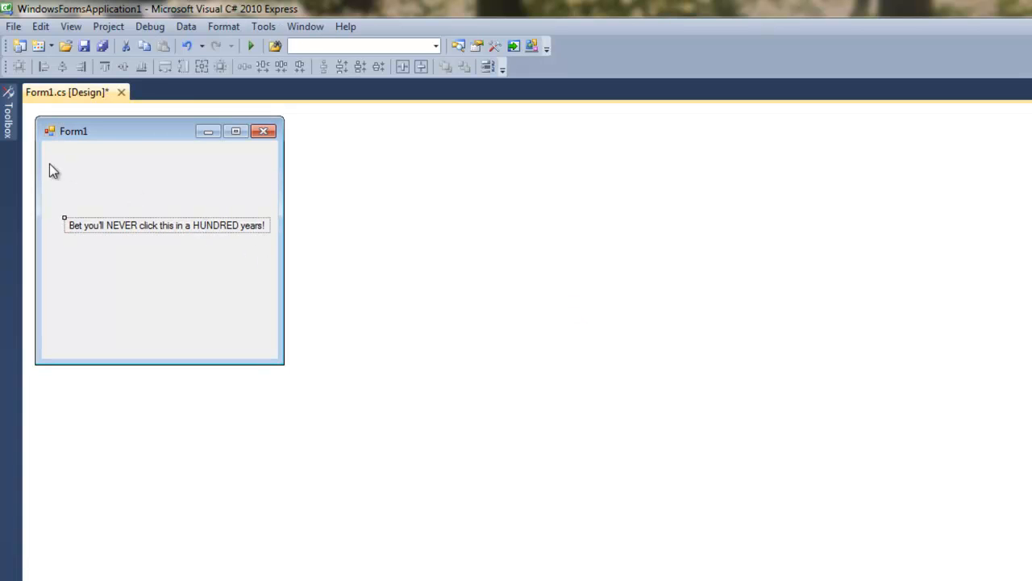
{"action": "left_click", "coordinate": [8, 121]}
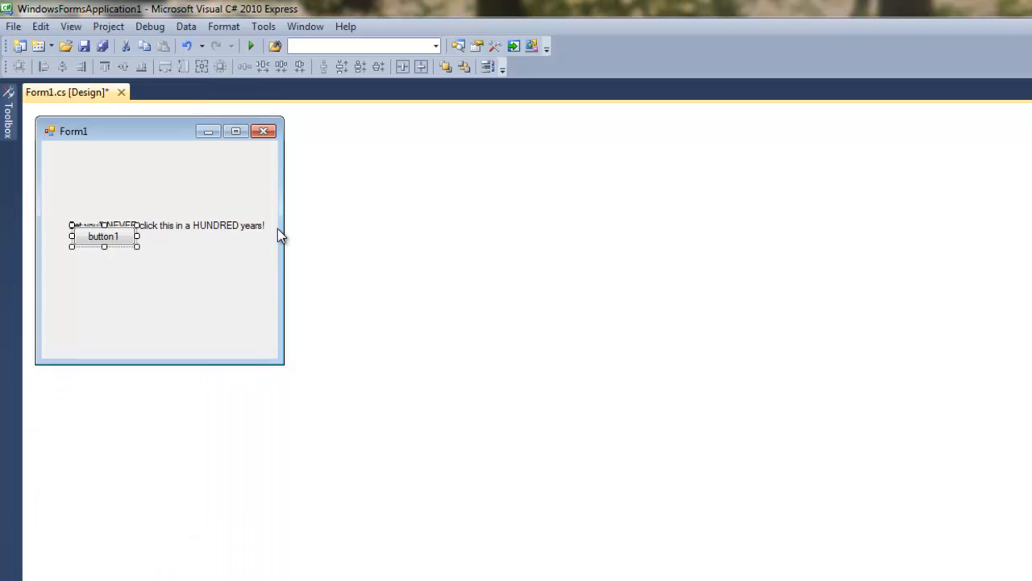
{"action": "left_click_drag", "start_coordinate": [103, 235], "coordinate": [157, 271]}
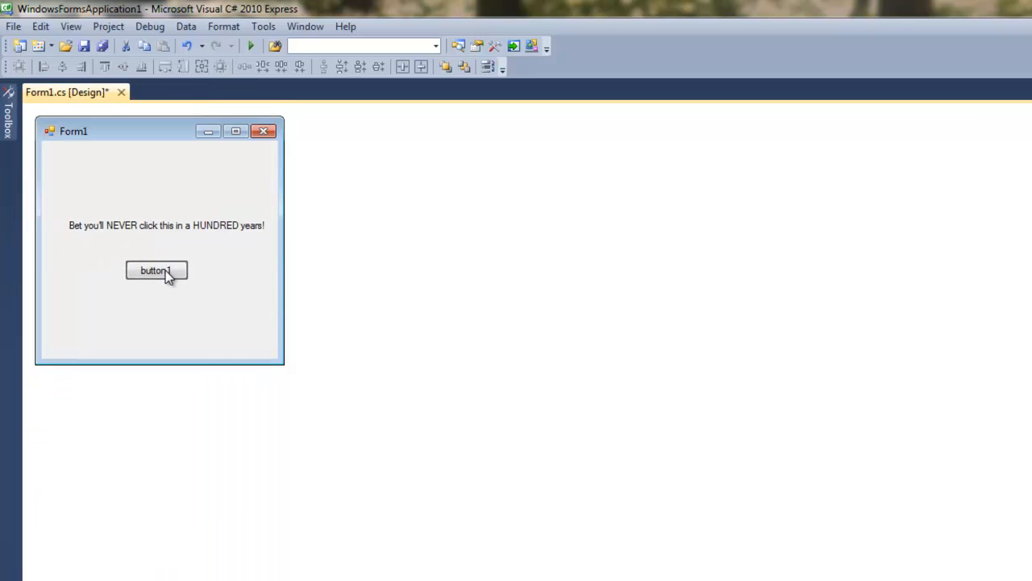
{"action": "left_click", "coordinate": [155, 270]}
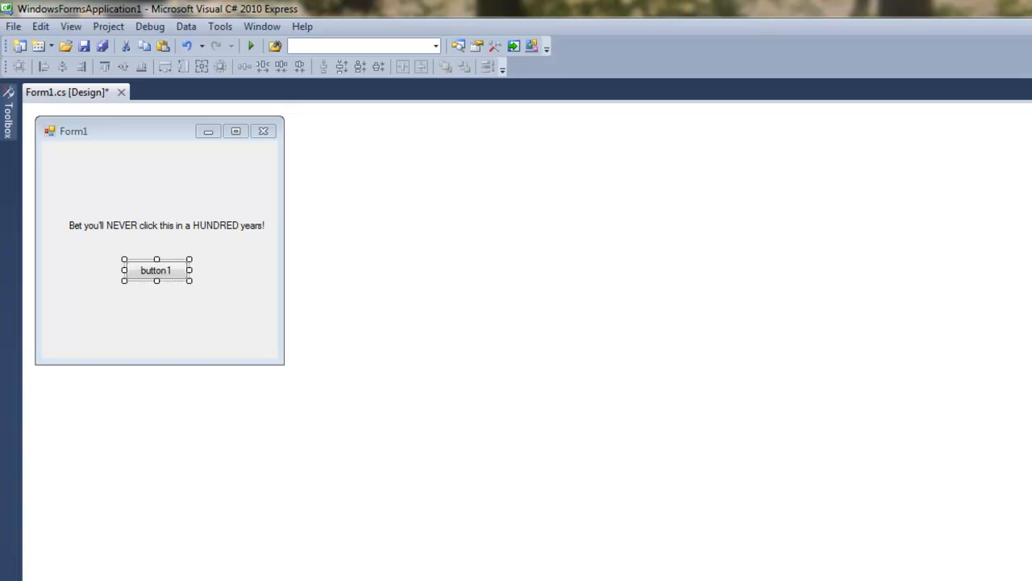
{"action": "mouse_move", "coordinate": [196, 297]}
{"action": "type", "text": "Don't click meeeeeeeee"}
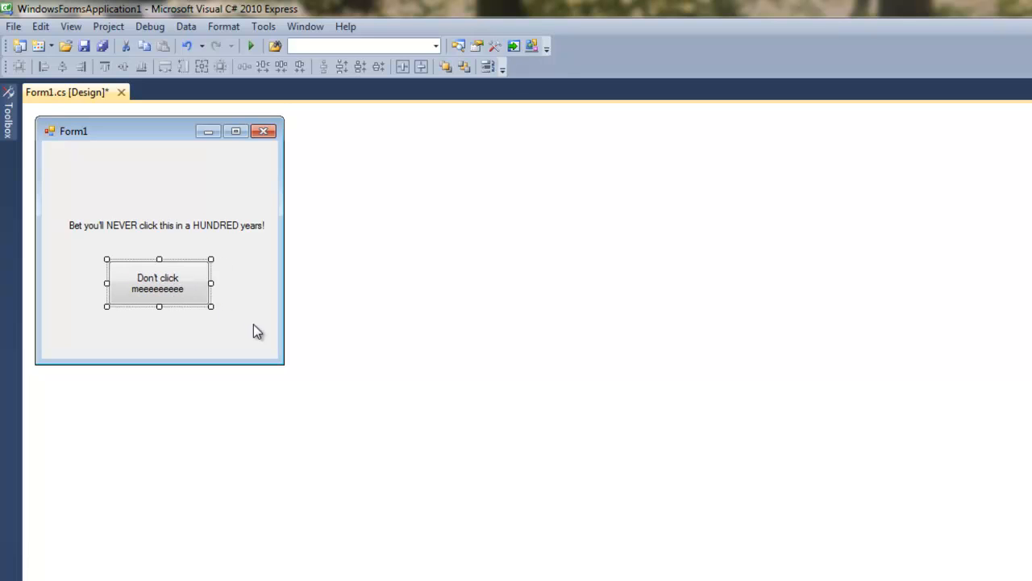
{"action": "mouse_move", "coordinate": [229, 326]}
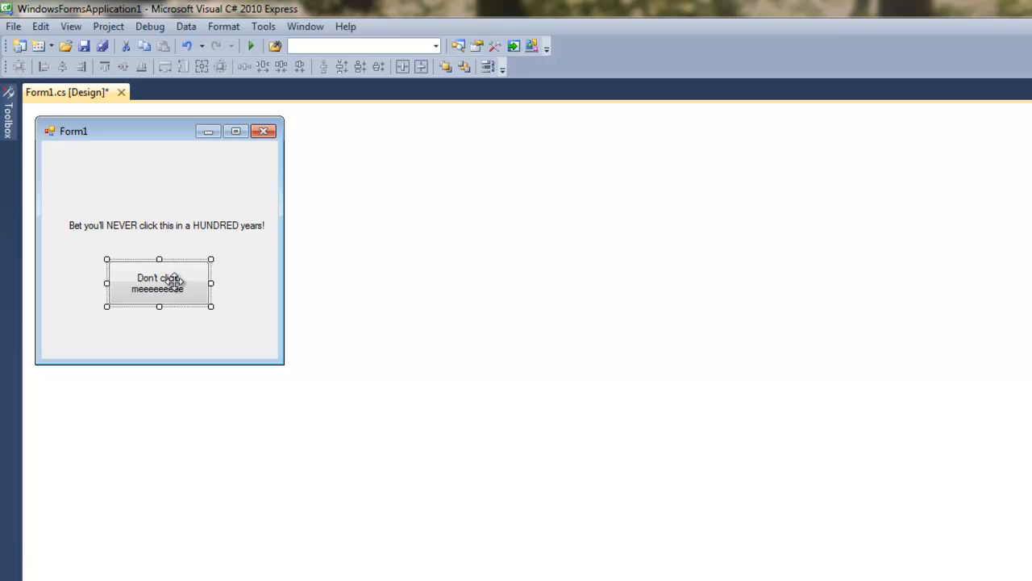
Step: Generate the button1_Click handler from the button and review its name
{"action": "double_click", "coordinate": [158, 282]}
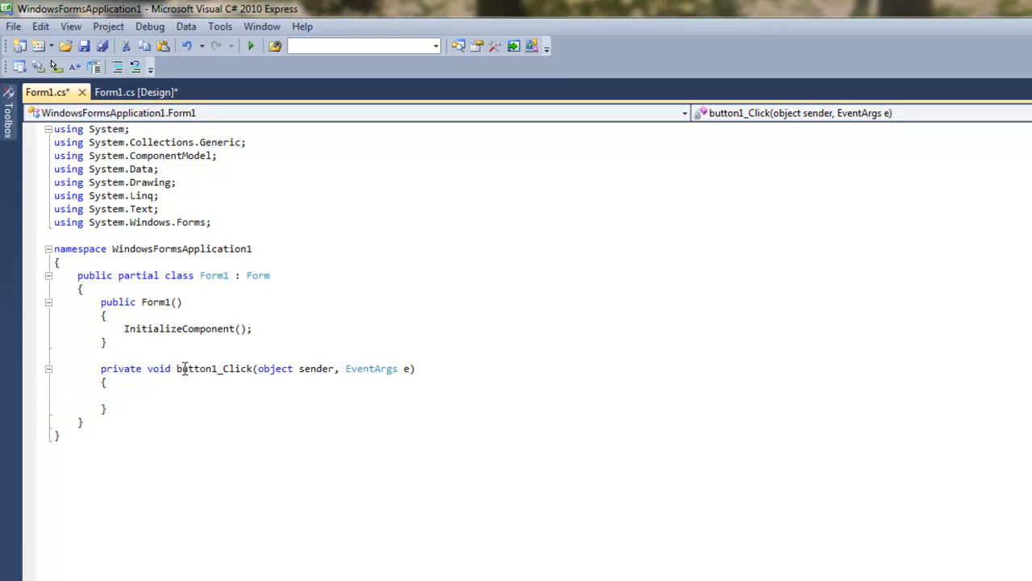
{"action": "double_click", "coordinate": [193, 368]}
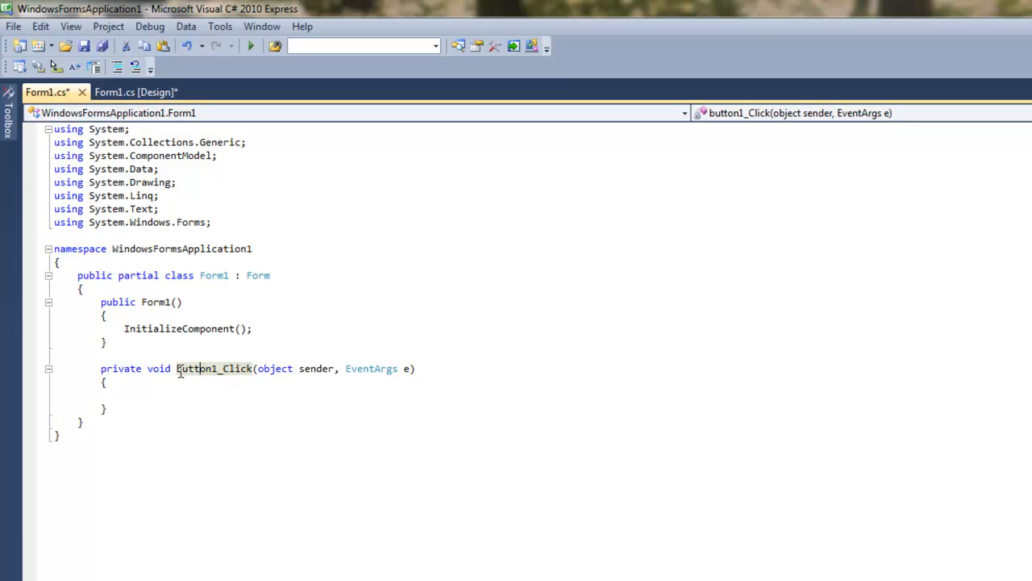
{"action": "double_click", "coordinate": [197, 367]}
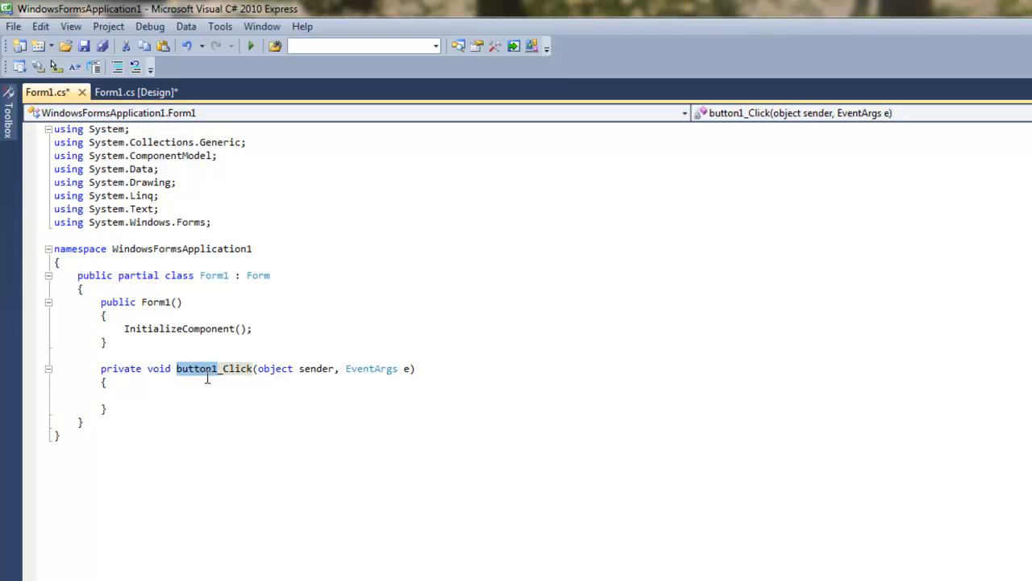
Step: Begin the handler body with 'Mess' so IntelliSense offers MessageBox
{"action": "left_click", "coordinate": [125, 395]}
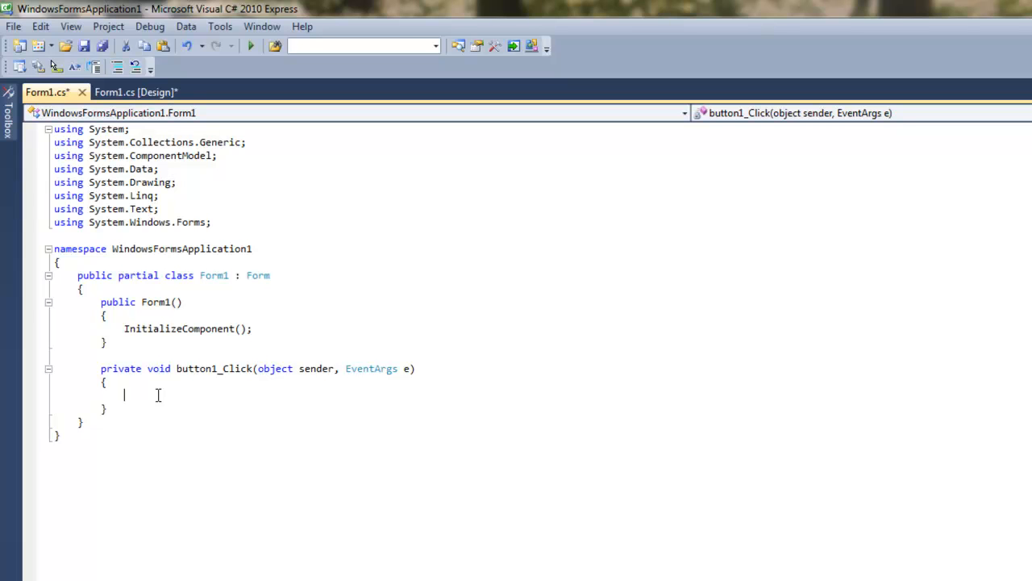
{"action": "type", "text": "Me"}
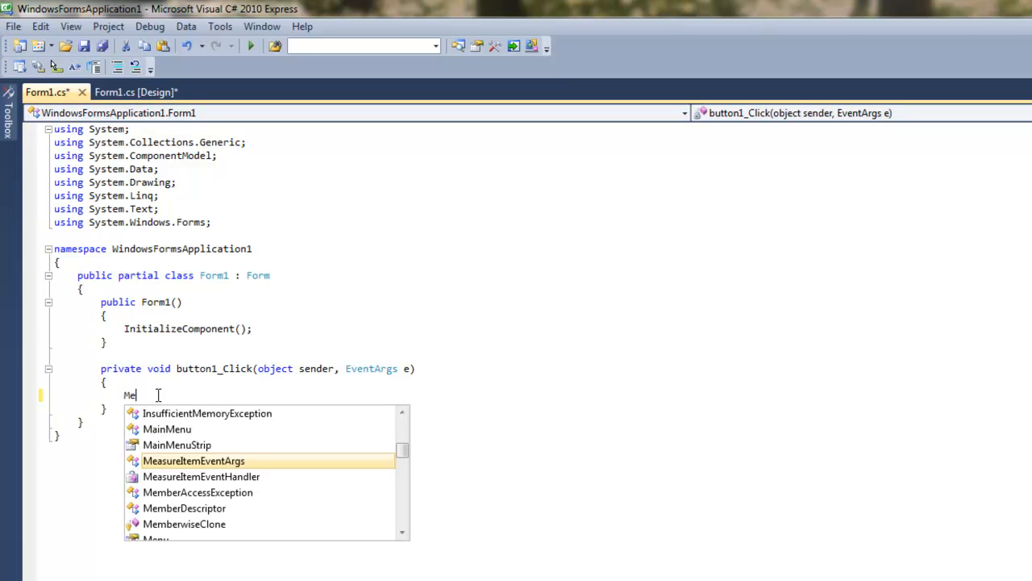
{"action": "type", "text": "ss"}
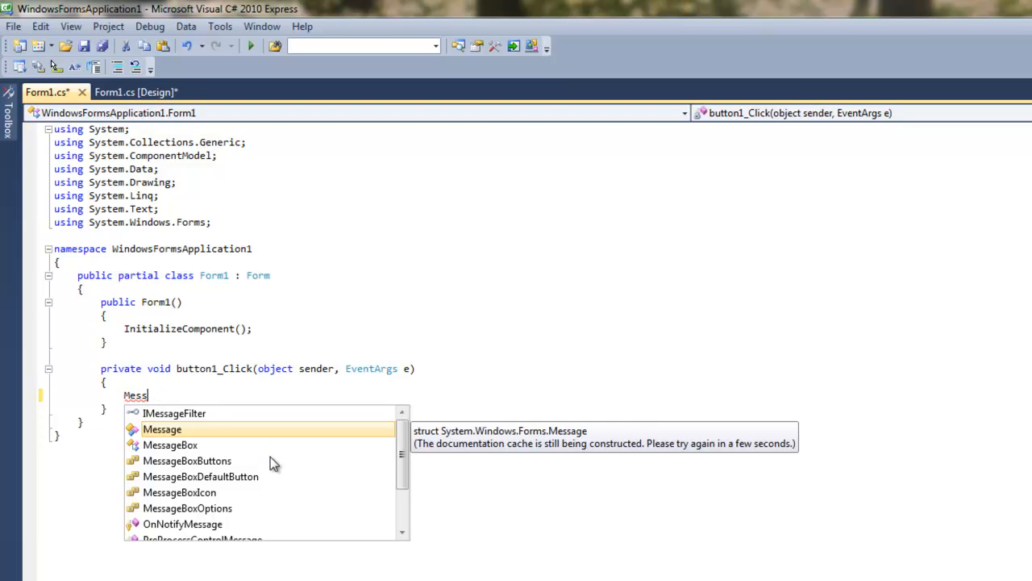
{"action": "mouse_move", "coordinate": [380, 481]}
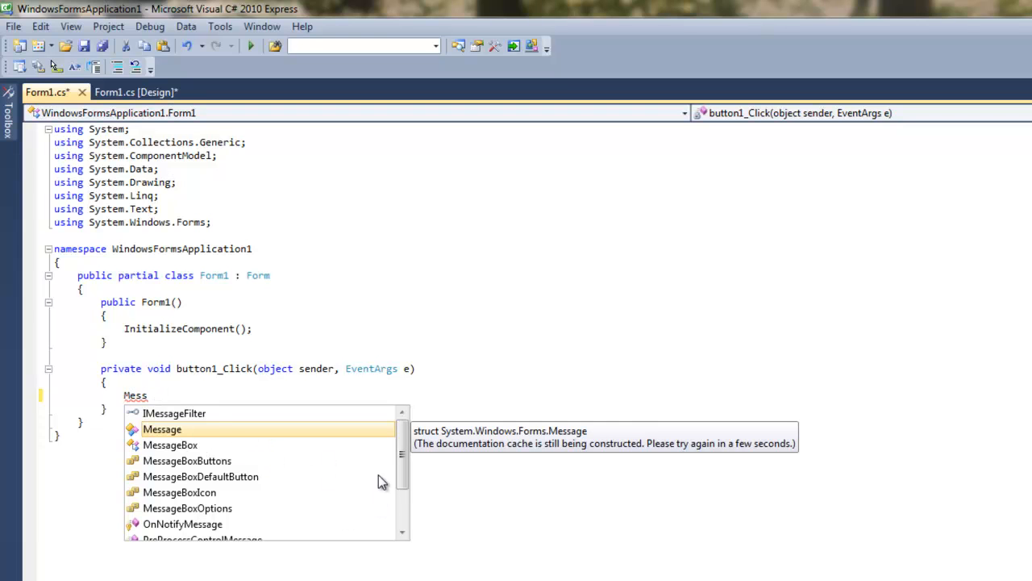
{"action": "mouse_move", "coordinate": [382, 465]}
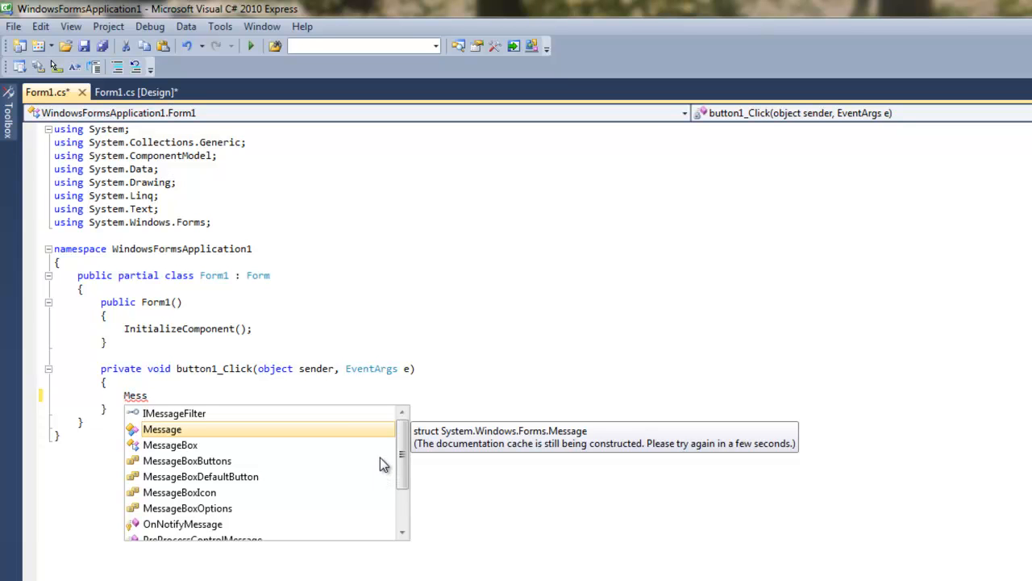
{"action": "mouse_move", "coordinate": [381, 458]}
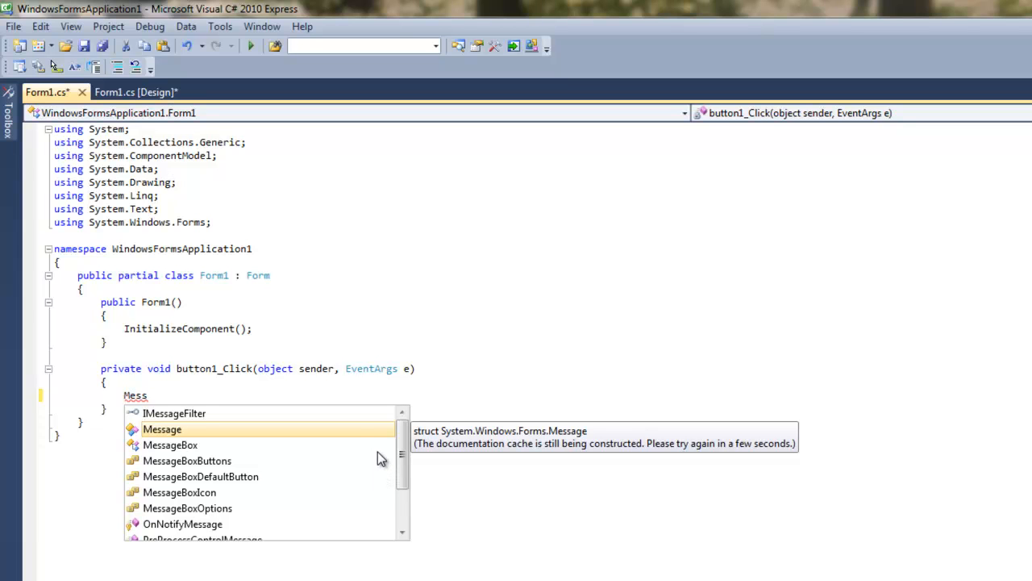
{"action": "mouse_move", "coordinate": [335, 445]}
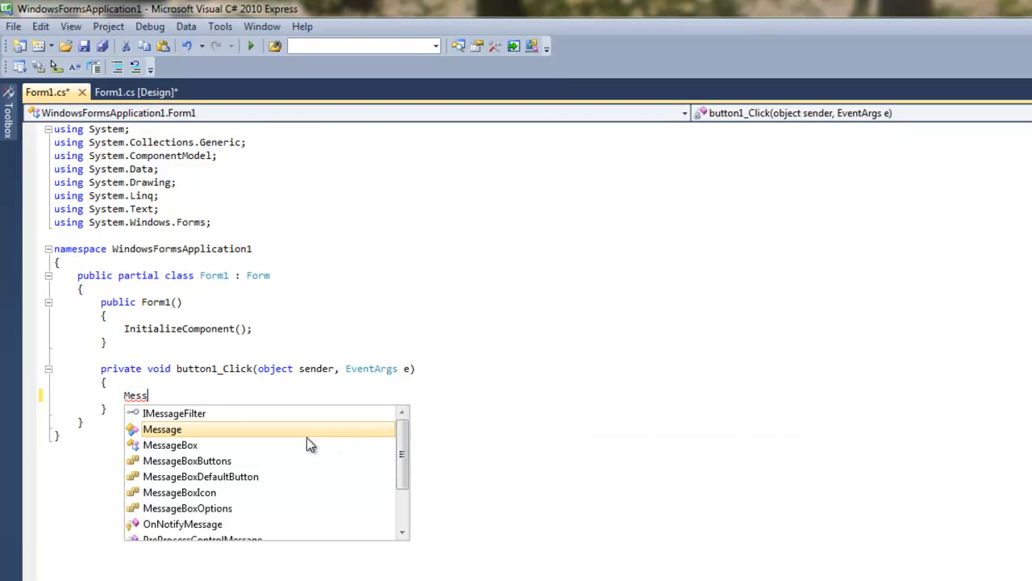
{"action": "mouse_move", "coordinate": [192, 439]}
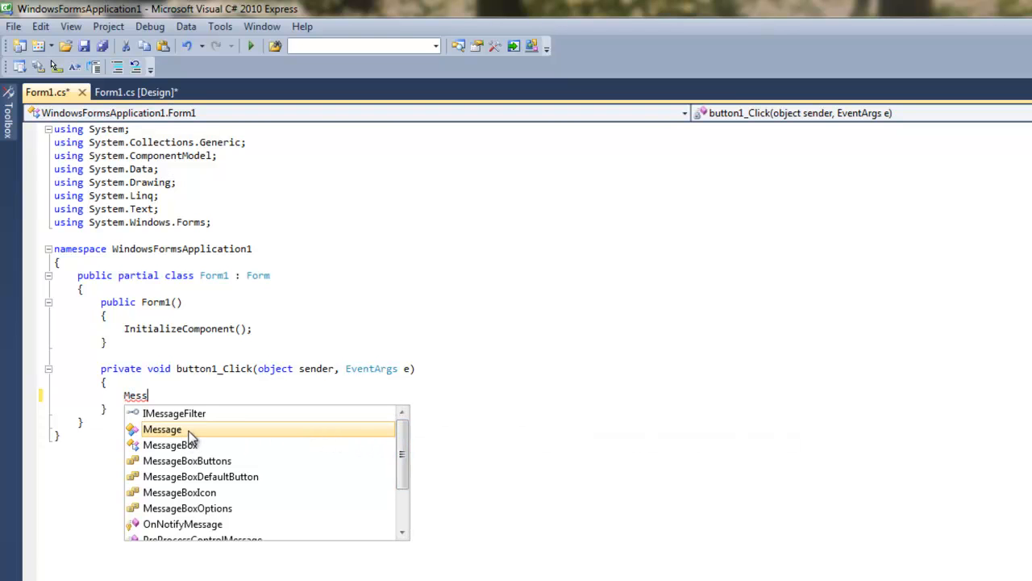
{"action": "mouse_move", "coordinate": [185, 445]}
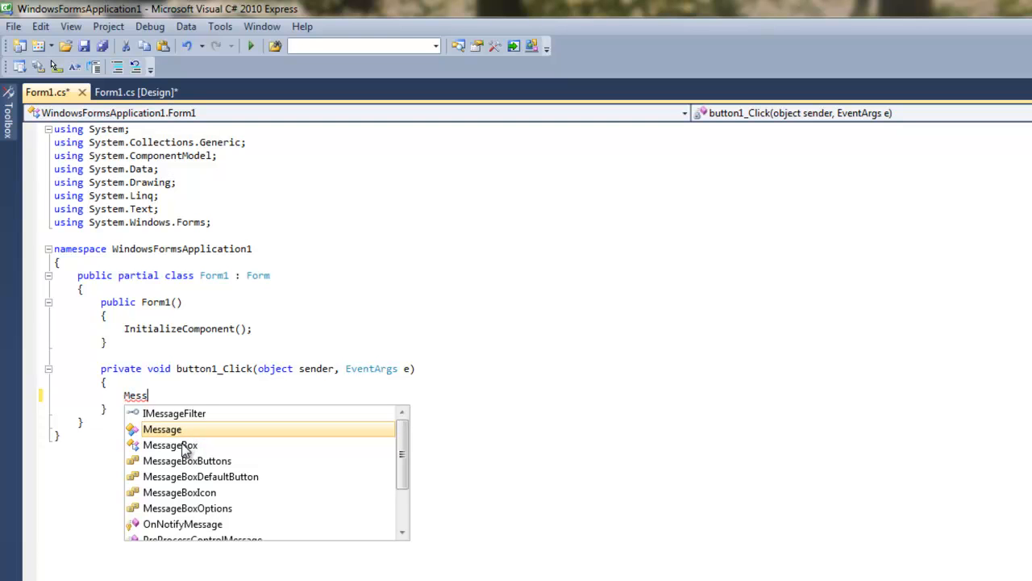
{"action": "mouse_move", "coordinate": [170, 446]}
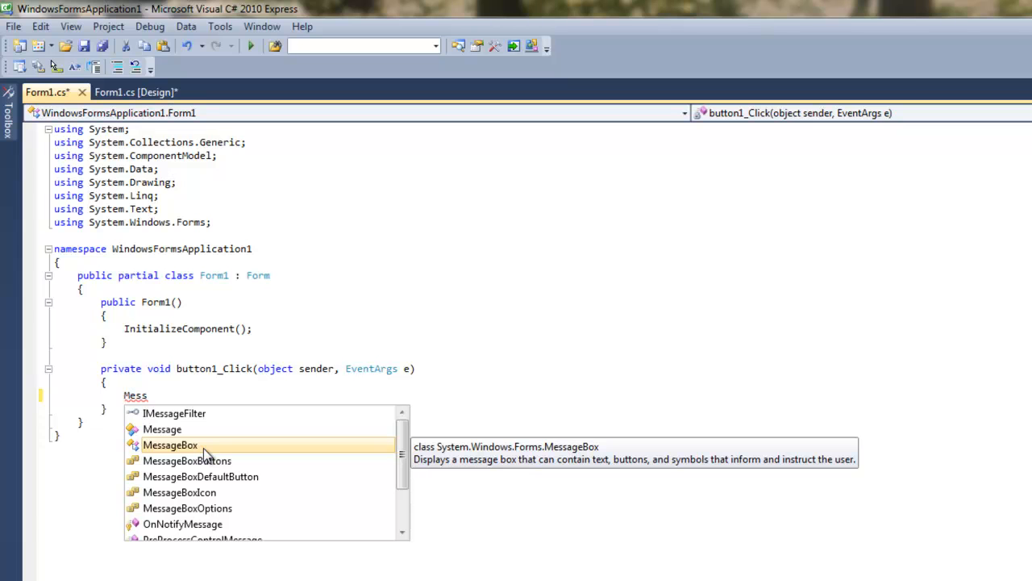
Step: Complete MessageBox.Show( with an opening quote for the message argument
{"action": "double_click", "coordinate": [169, 445]}
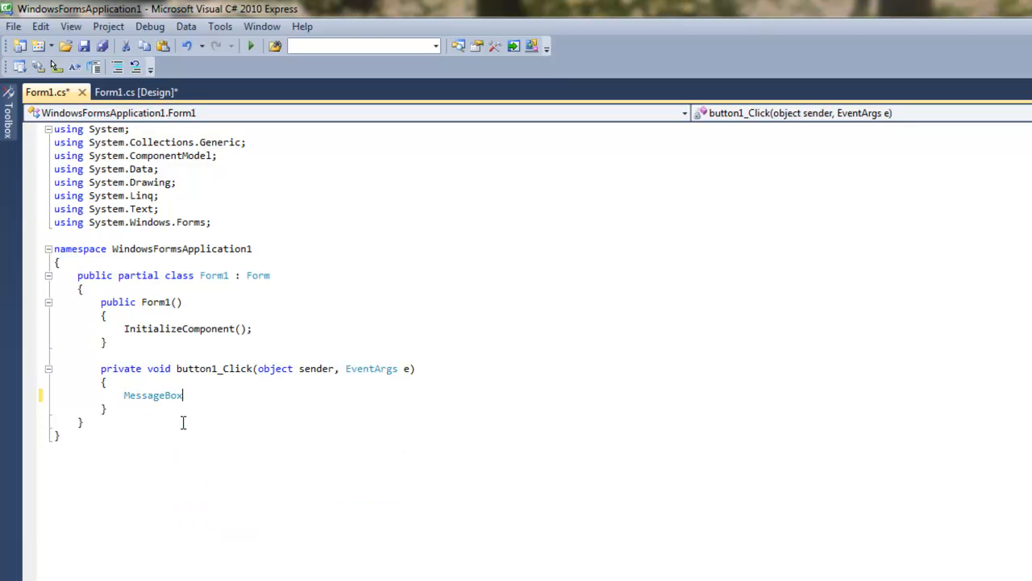
{"action": "double_click", "coordinate": [153, 395]}
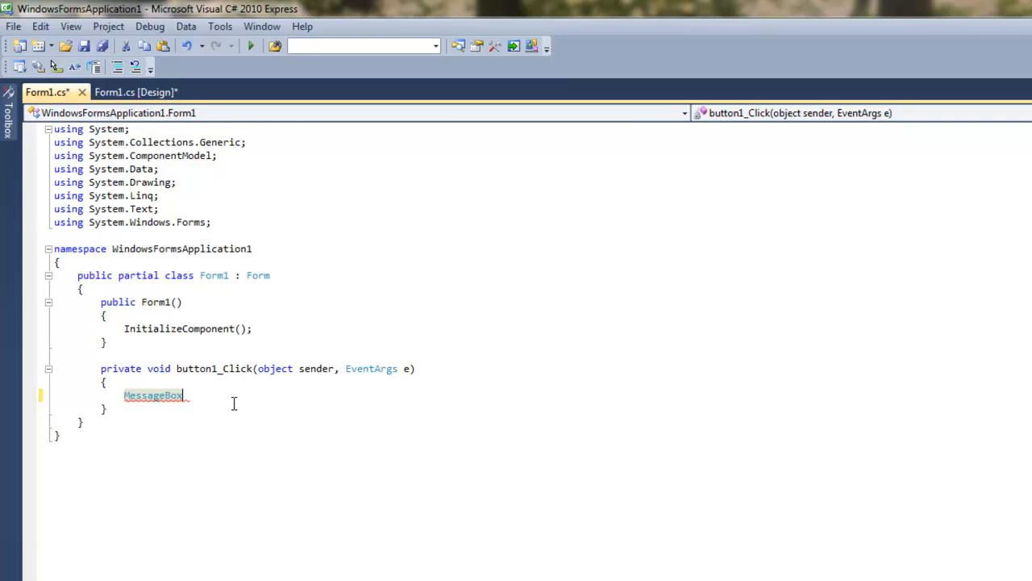
{"action": "type", "text": ".Show"}
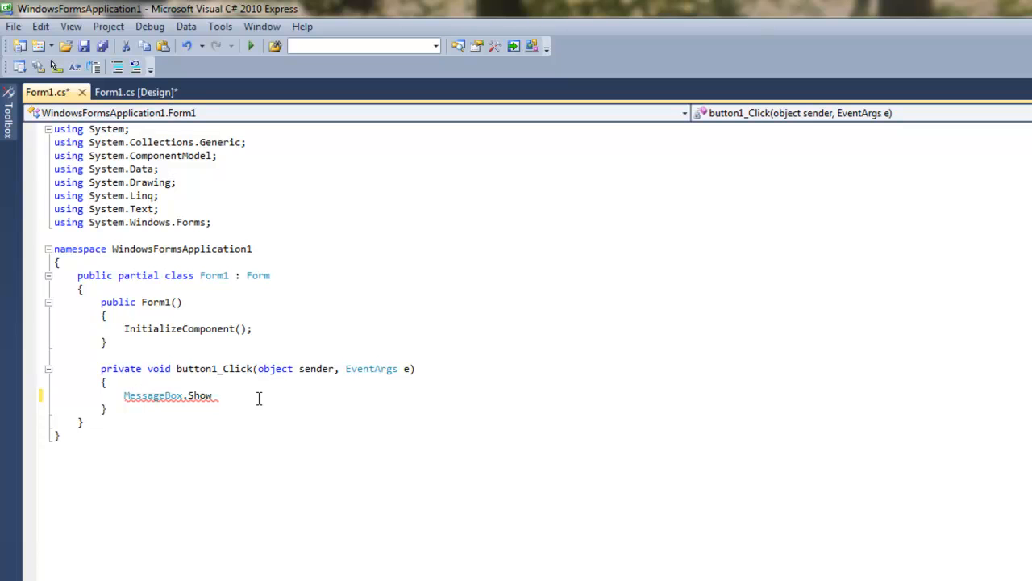
{"action": "type", "text": "."}
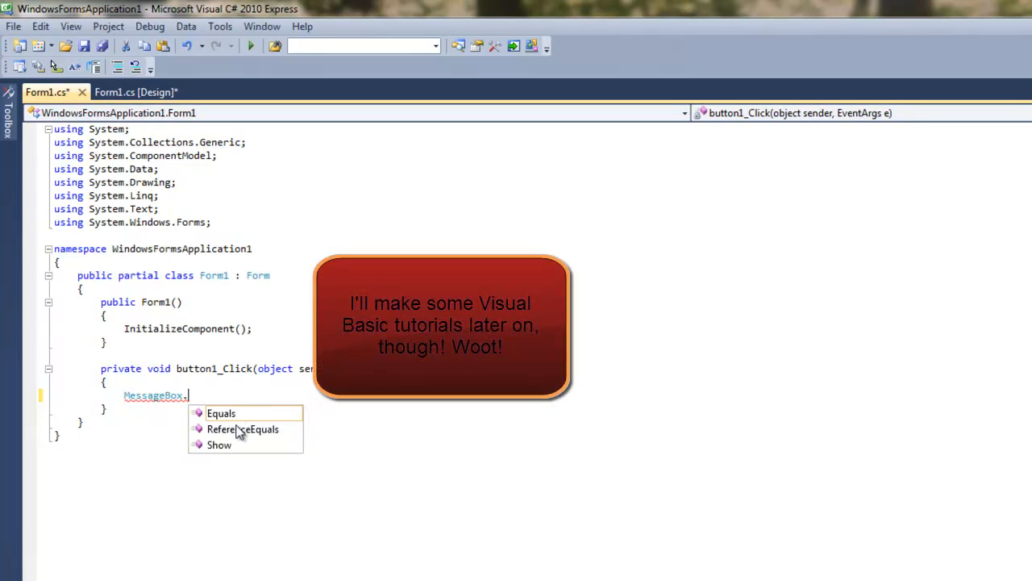
{"action": "mouse_move", "coordinate": [223, 450]}
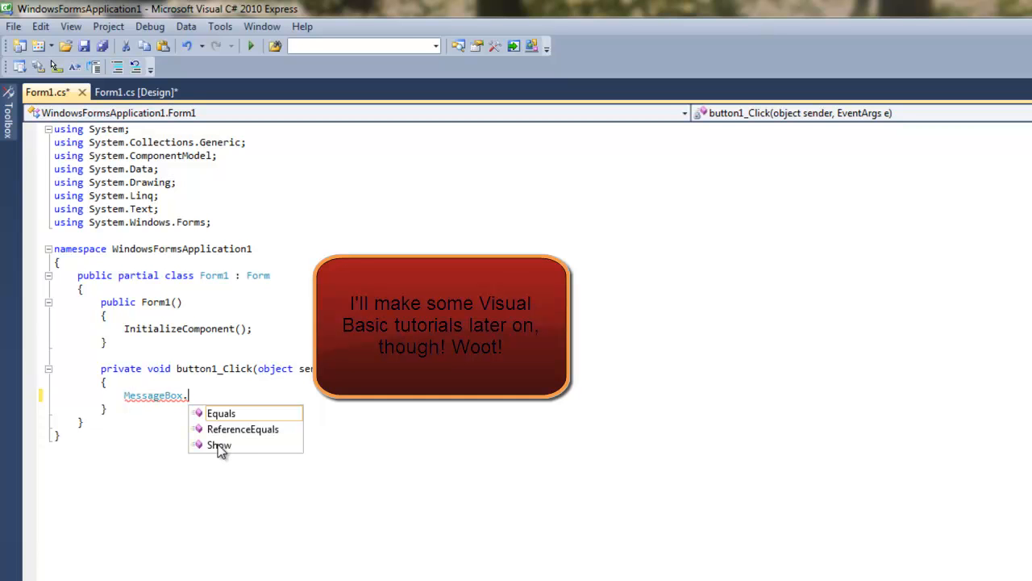
{"action": "mouse_move", "coordinate": [219, 445]}
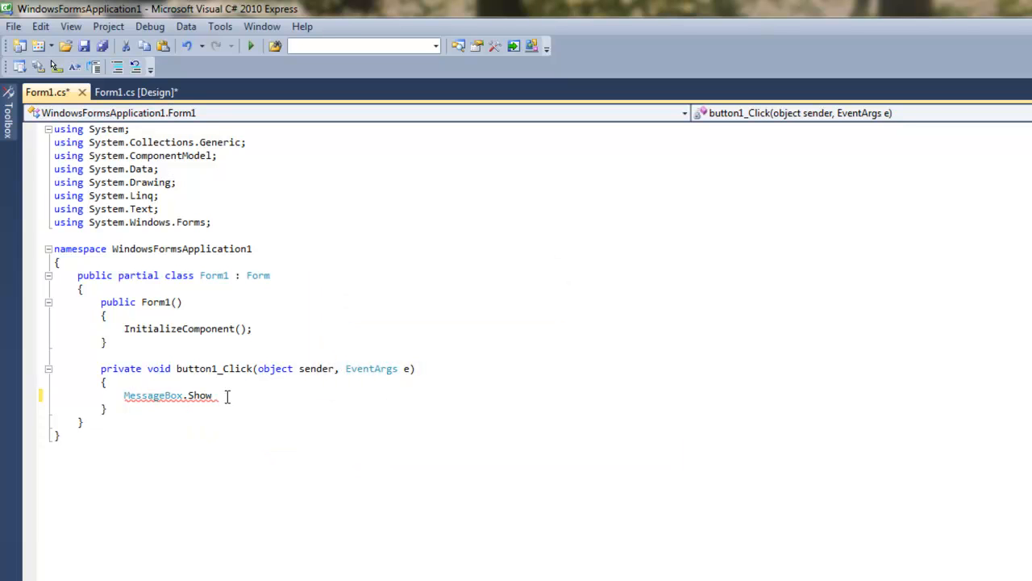
{"action": "type", "text": "()"}
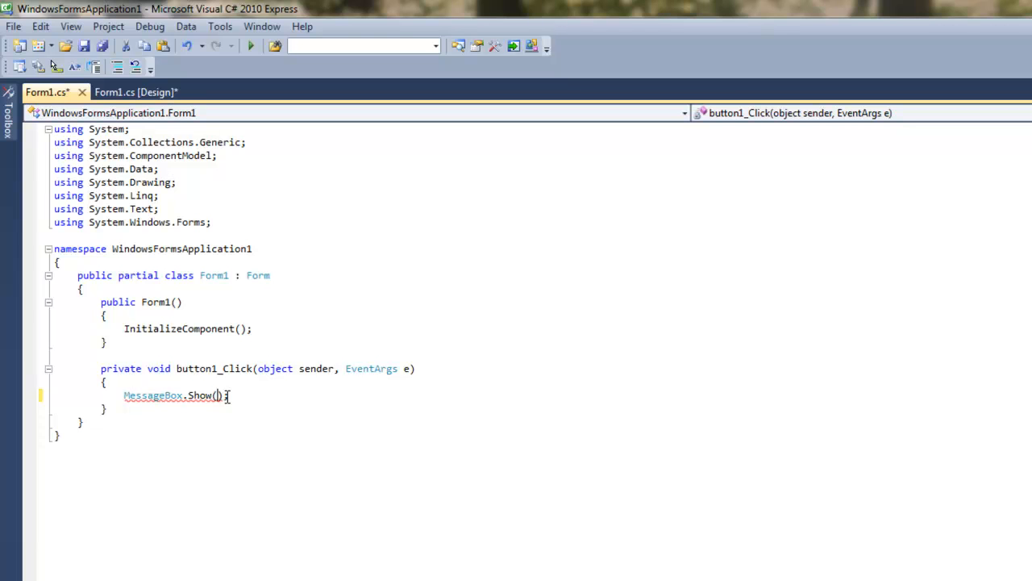
{"action": "type", "text": "\""}
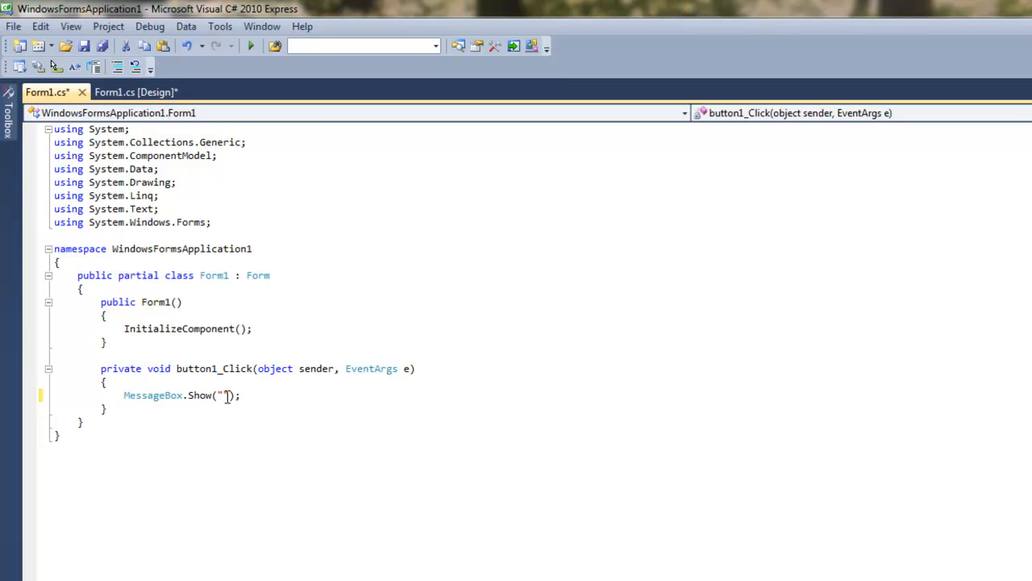
Step: Supply the message "Now you have to make me a sandwich." and title "The Cool Box"
{"action": "type", "text": "Now you have to"}
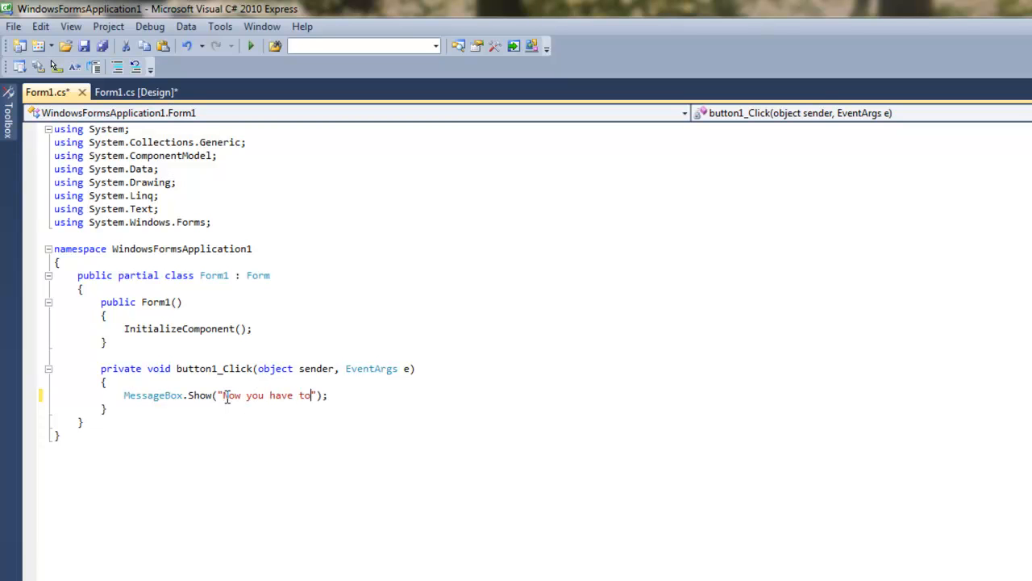
{"action": "type", "text": "make me a sandwich"}
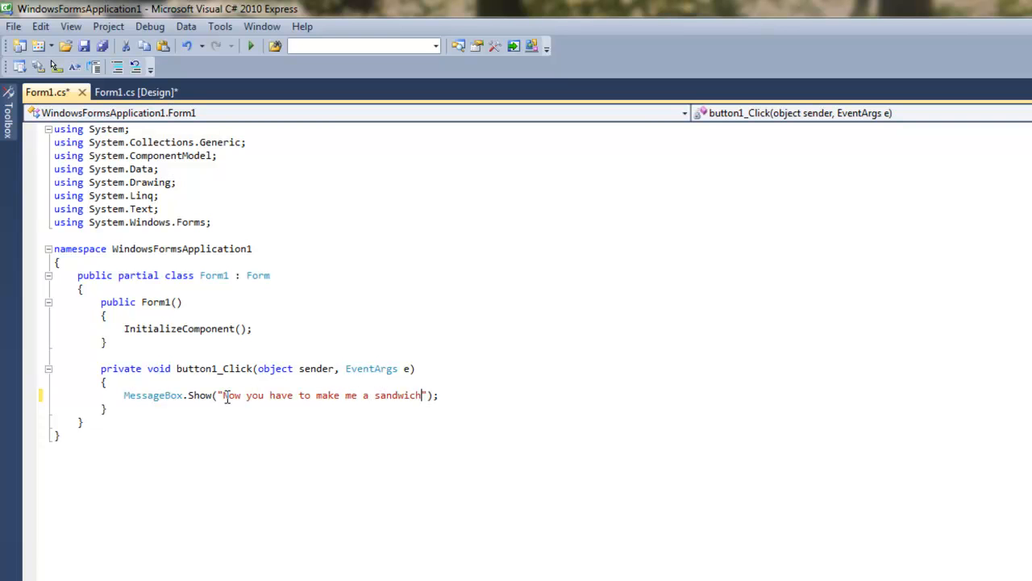
{"action": "type", "text": "."}
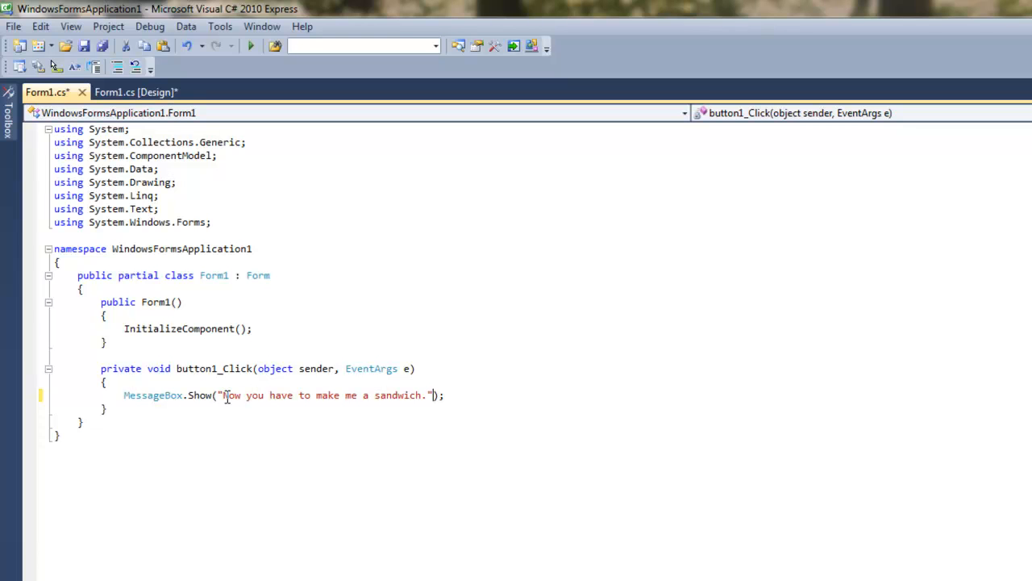
{"action": "type", "text": ","}
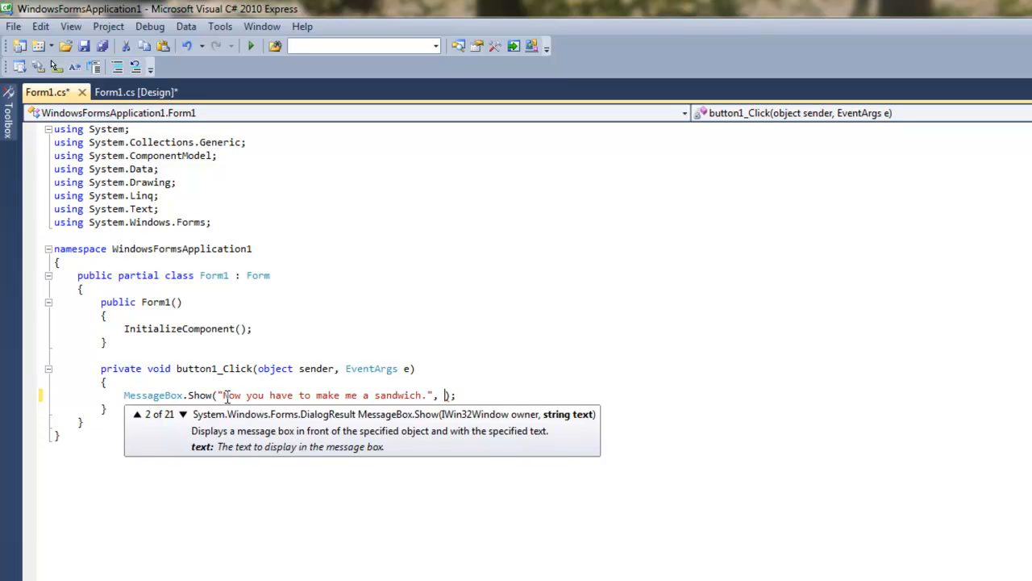
{"action": "mouse_move", "coordinate": [581, 428]}
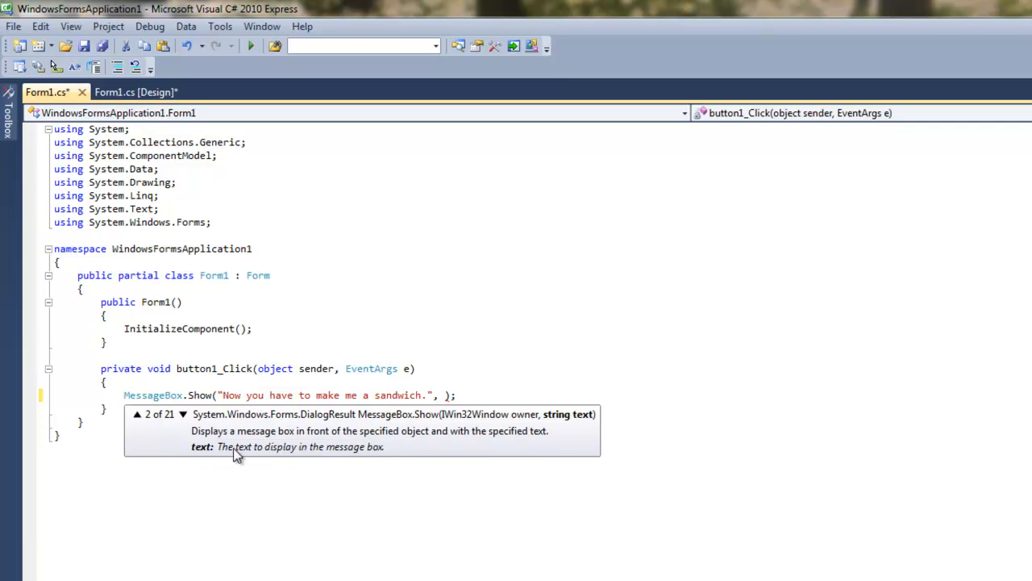
{"action": "mouse_move", "coordinate": [385, 458]}
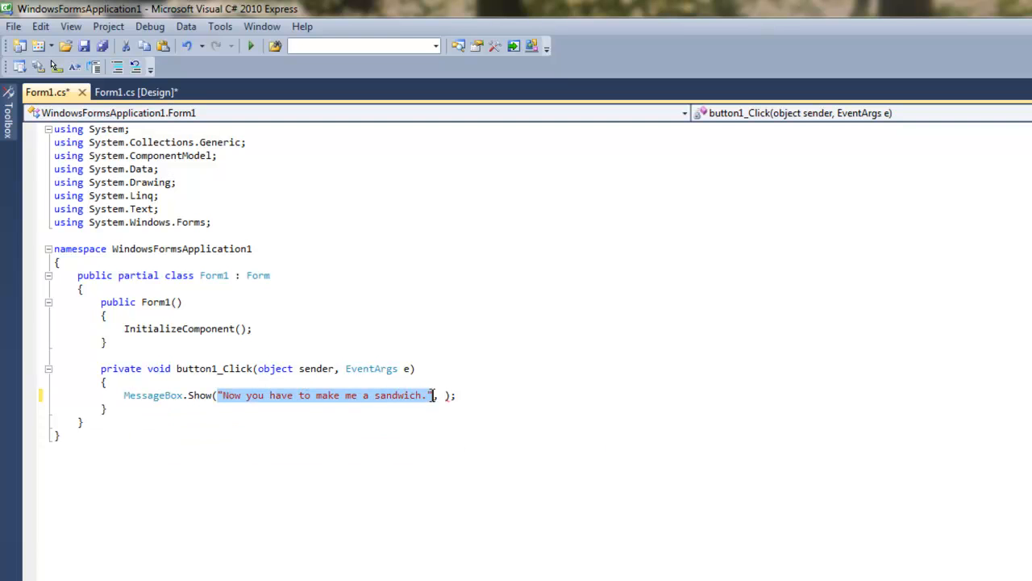
{"action": "left_click", "coordinate": [503, 394]}
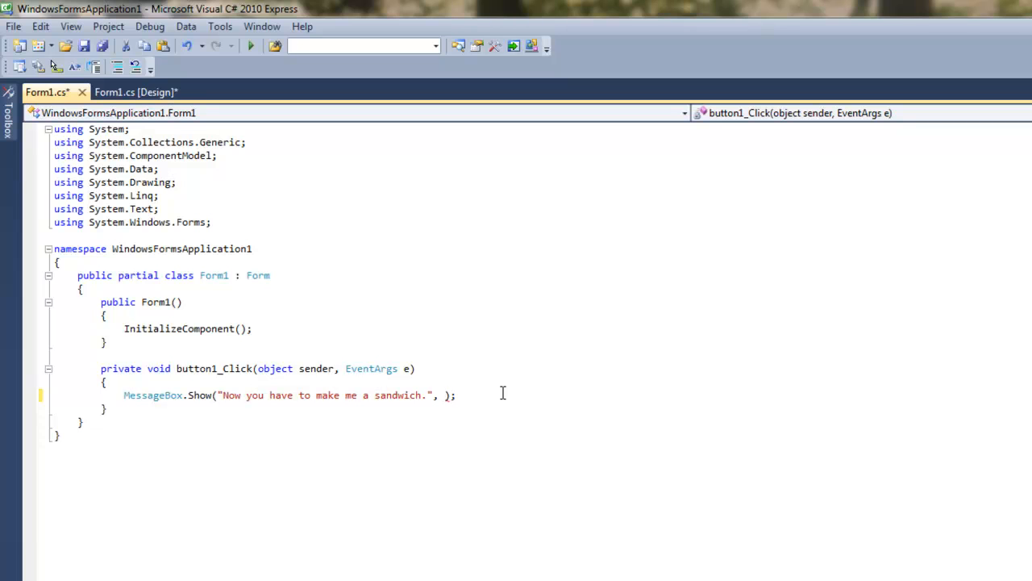
{"action": "type", "text": "\"T"}
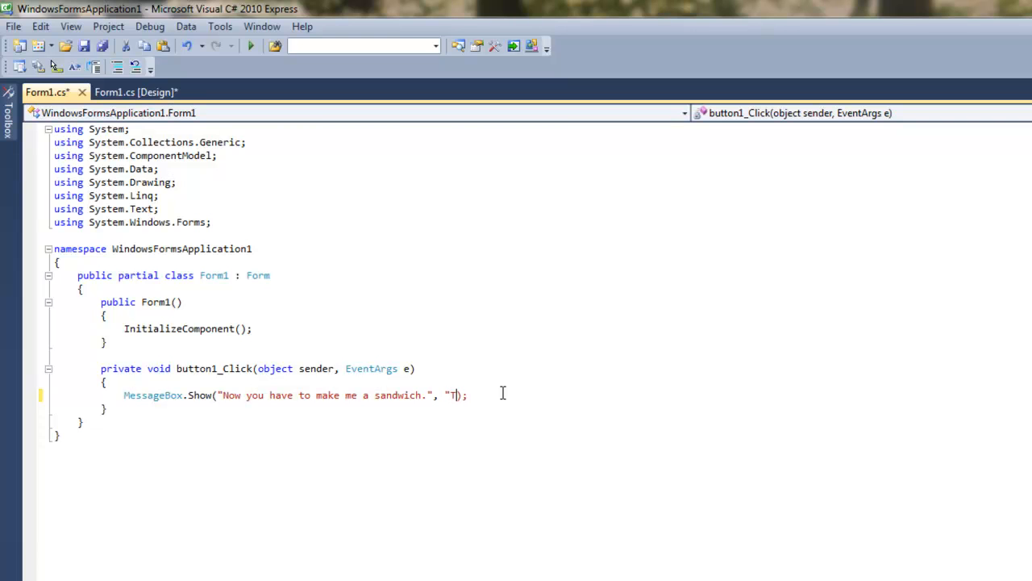
{"action": "type", "text": "he Cool Box"}
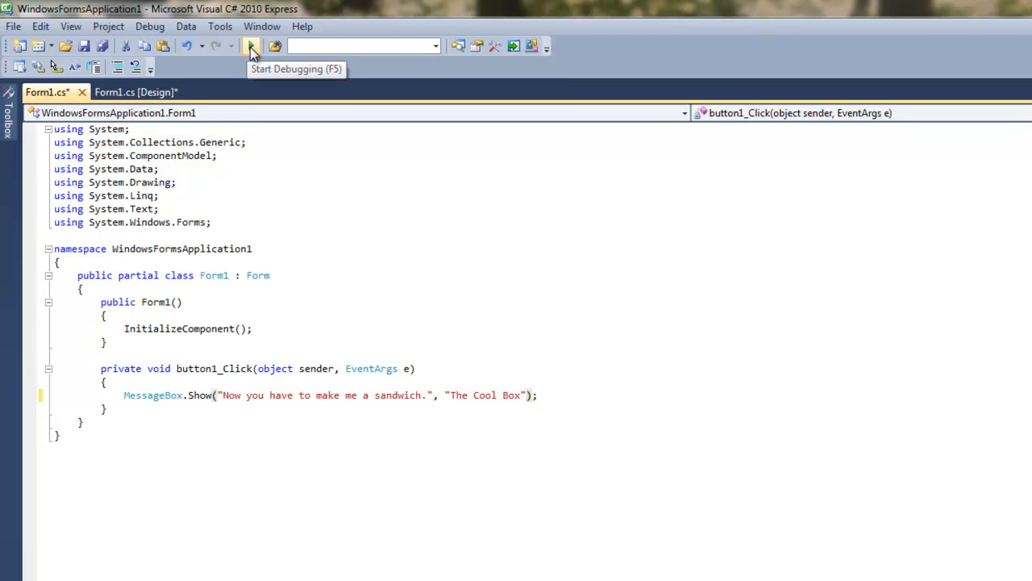
Step: Run the app, click the button to show The Cool Box message, and dismiss it
{"action": "left_click", "coordinate": [251, 45]}
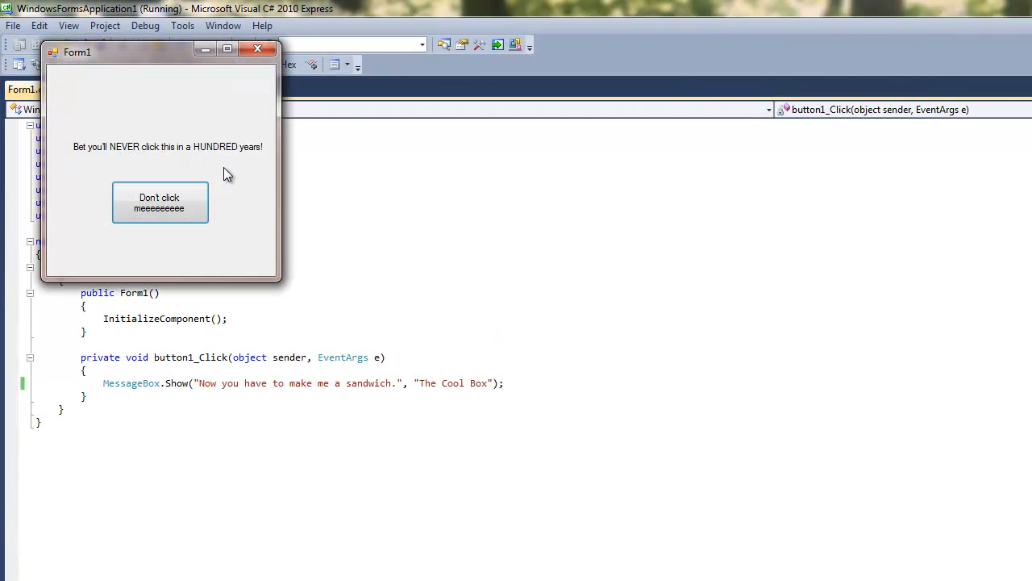
{"action": "mouse_move", "coordinate": [159, 155]}
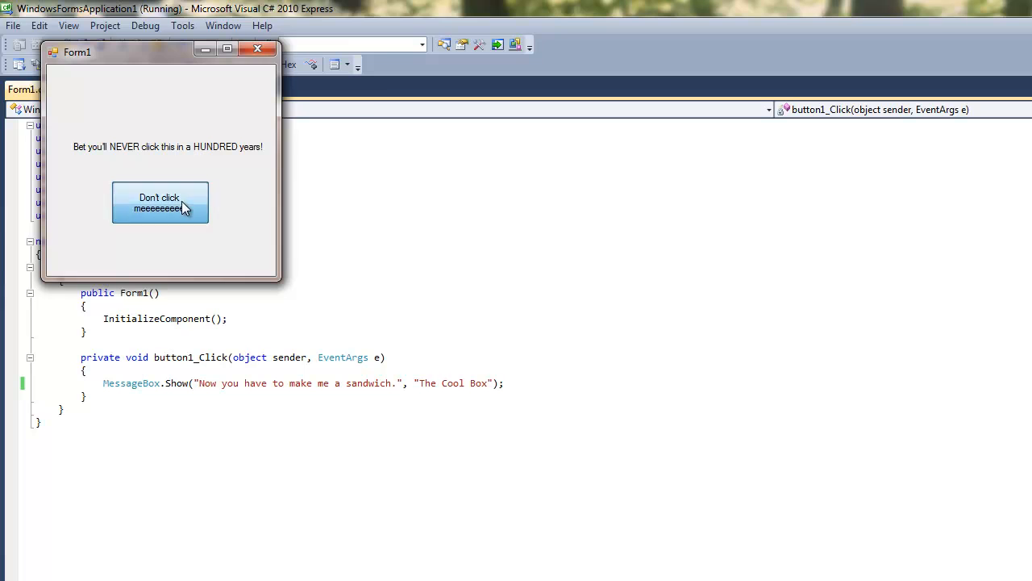
{"action": "left_click", "coordinate": [160, 204]}
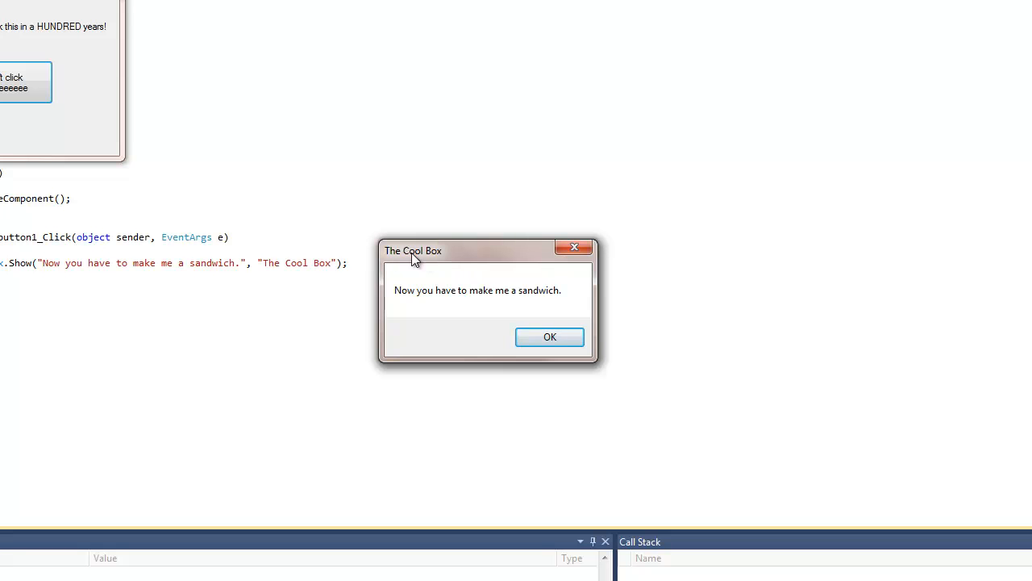
{"action": "mouse_move", "coordinate": [397, 258]}
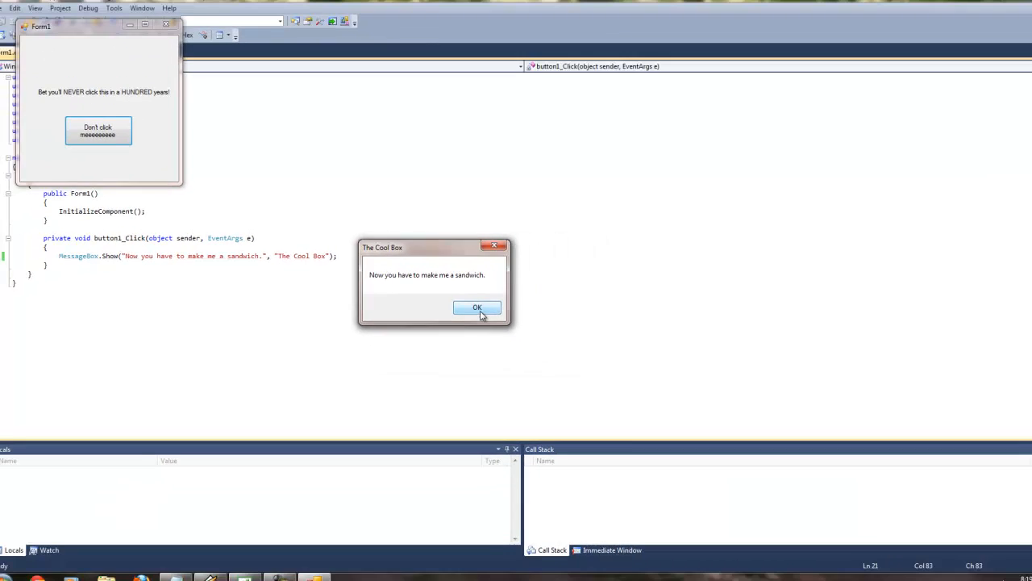
{"action": "left_click", "coordinate": [478, 308]}
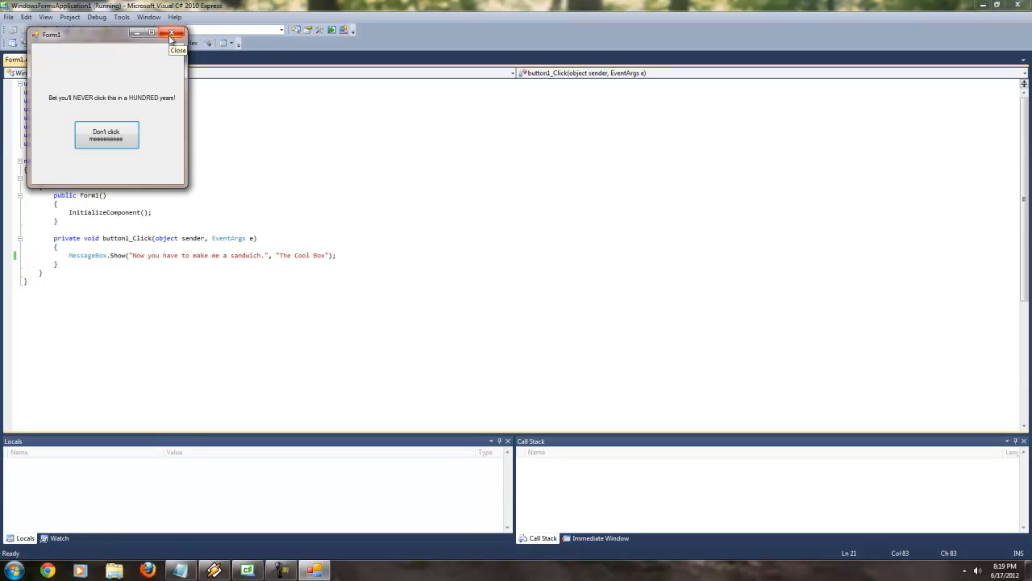
Step: Close the running form, return to the Form1 designer and browse View > Other Windows
{"action": "left_click", "coordinate": [171, 33]}
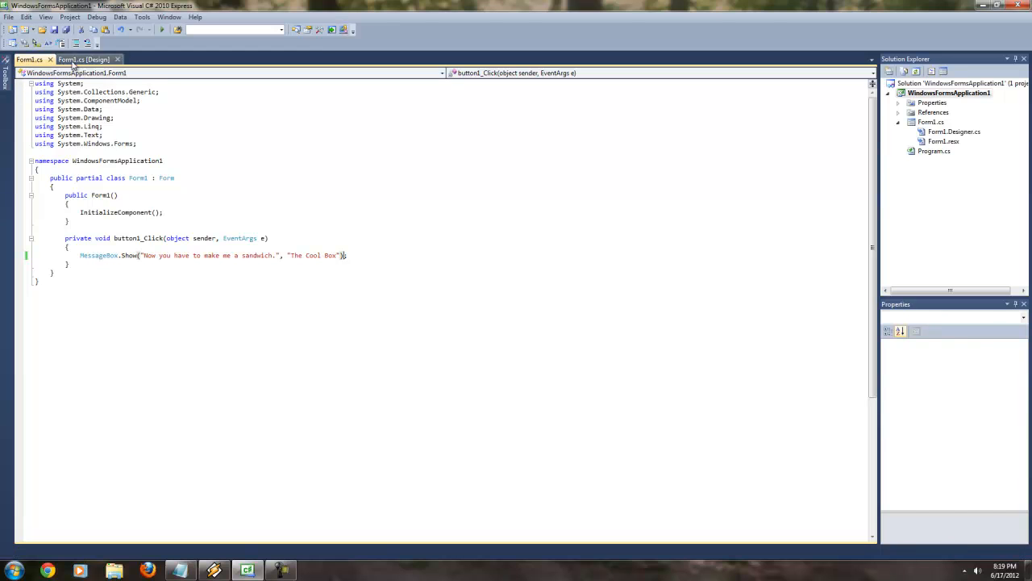
{"action": "left_click", "coordinate": [84, 58]}
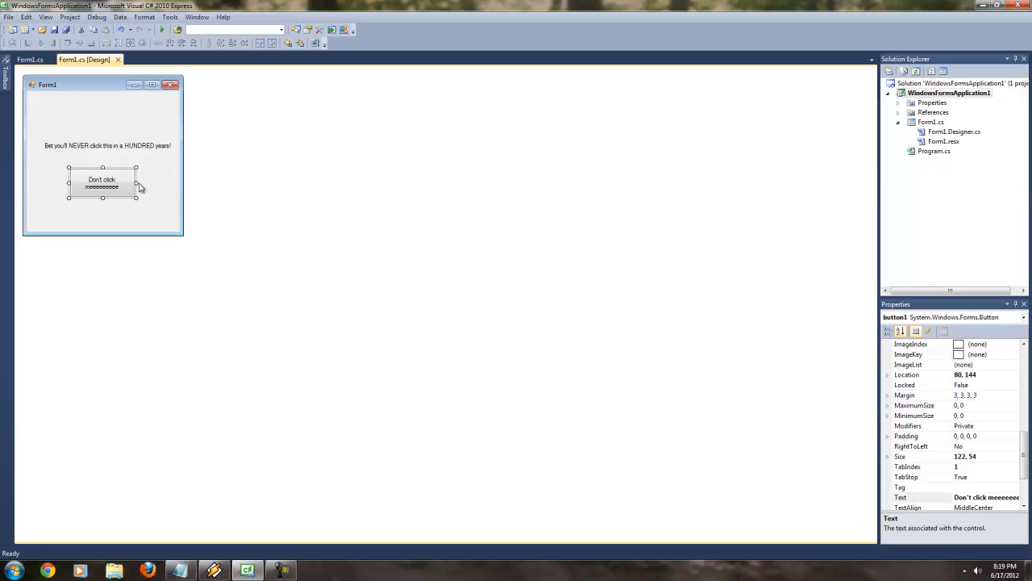
{"action": "mouse_move", "coordinate": [870, 443]}
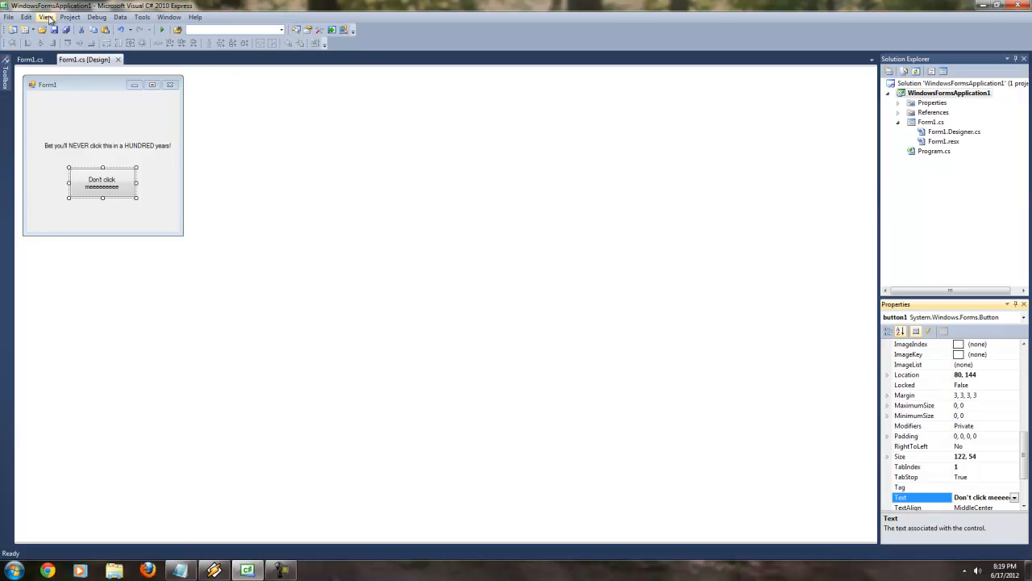
{"action": "left_click", "coordinate": [45, 16]}
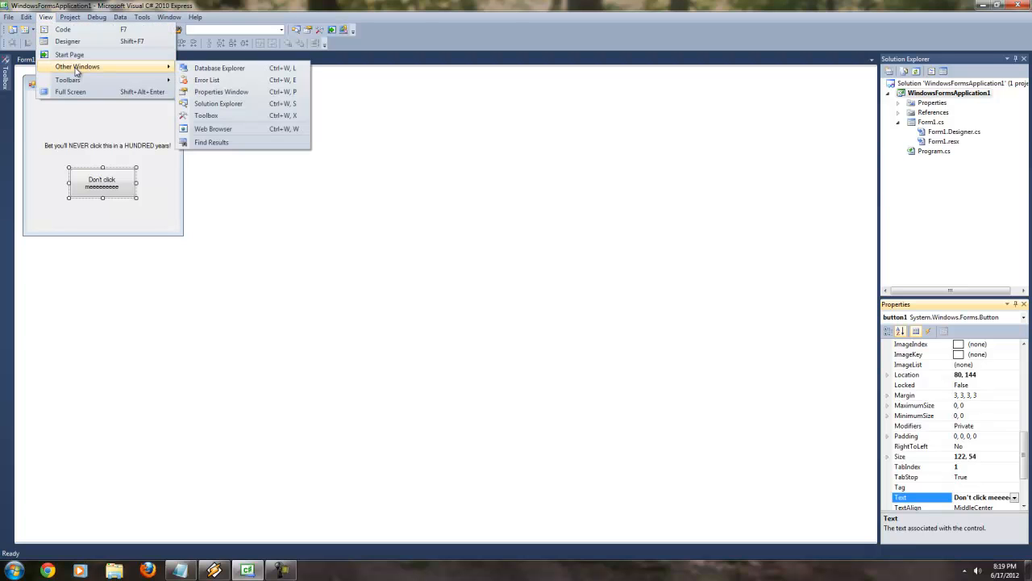
{"action": "left_click", "coordinate": [443, 148]}
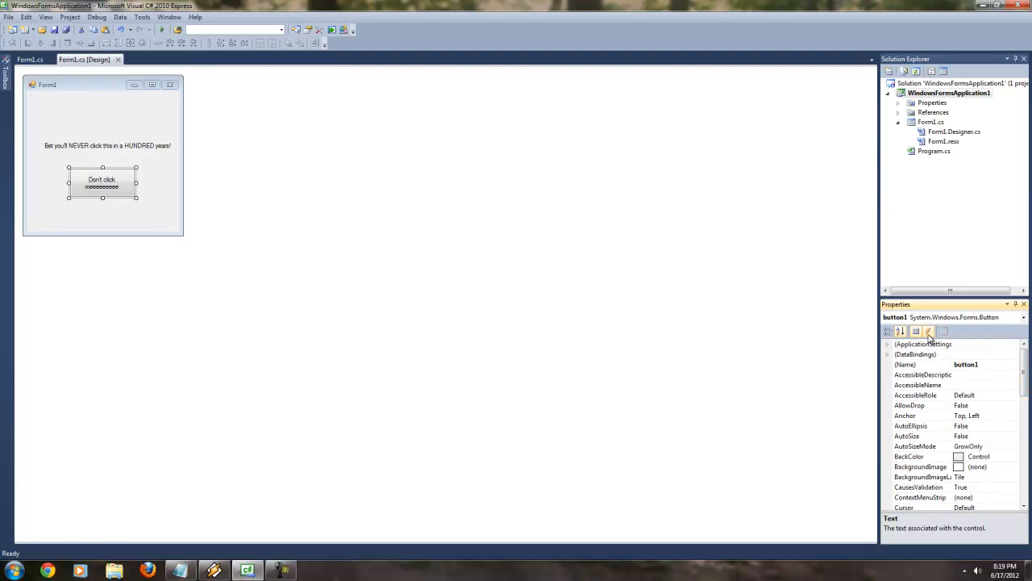
{"action": "mouse_move", "coordinate": [929, 333]}
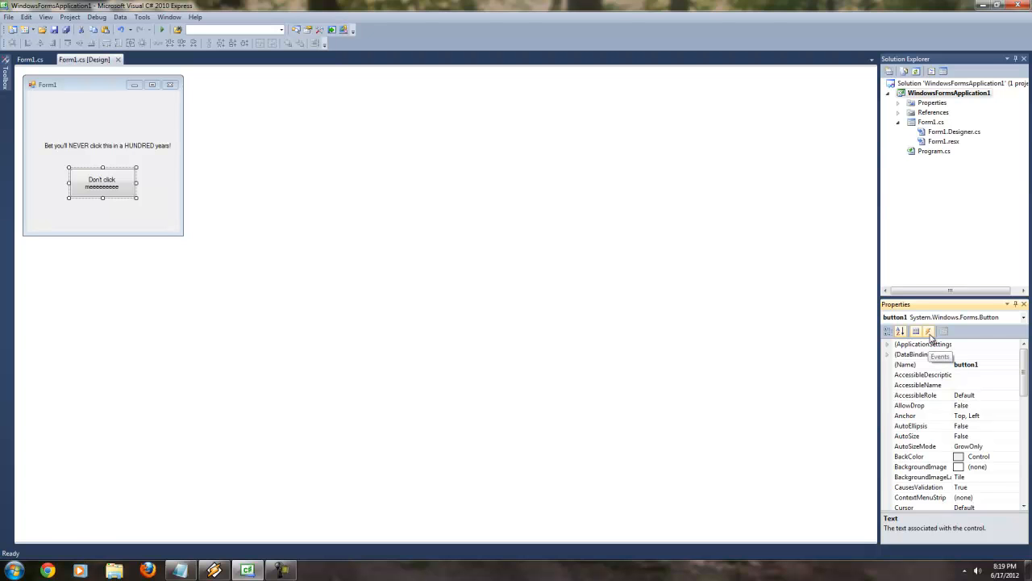
Step: Switch Properties to Events and inspect the Click, MouseClick and MouseEnter events
{"action": "left_click", "coordinate": [927, 332]}
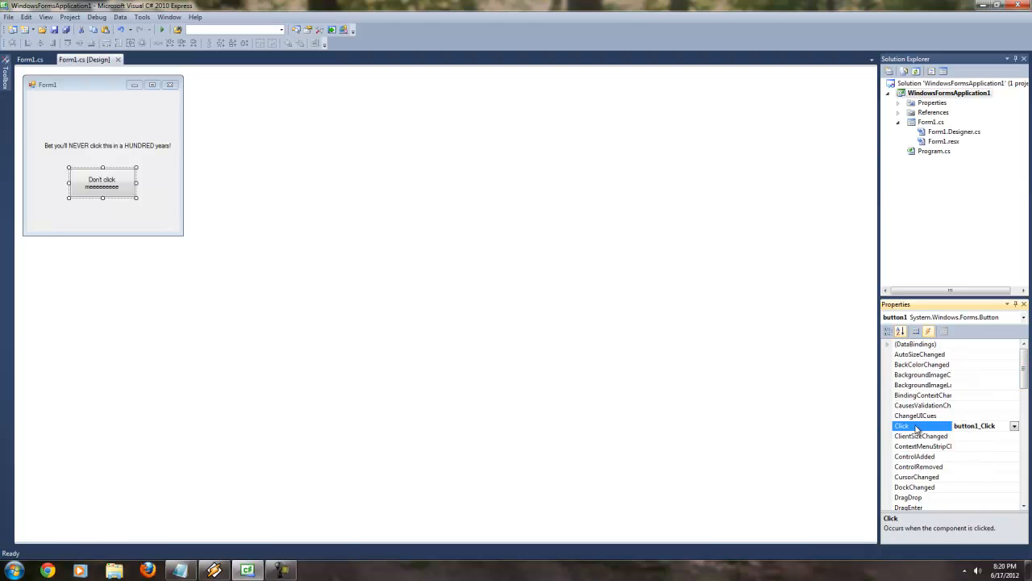
{"action": "left_click", "coordinate": [971, 426]}
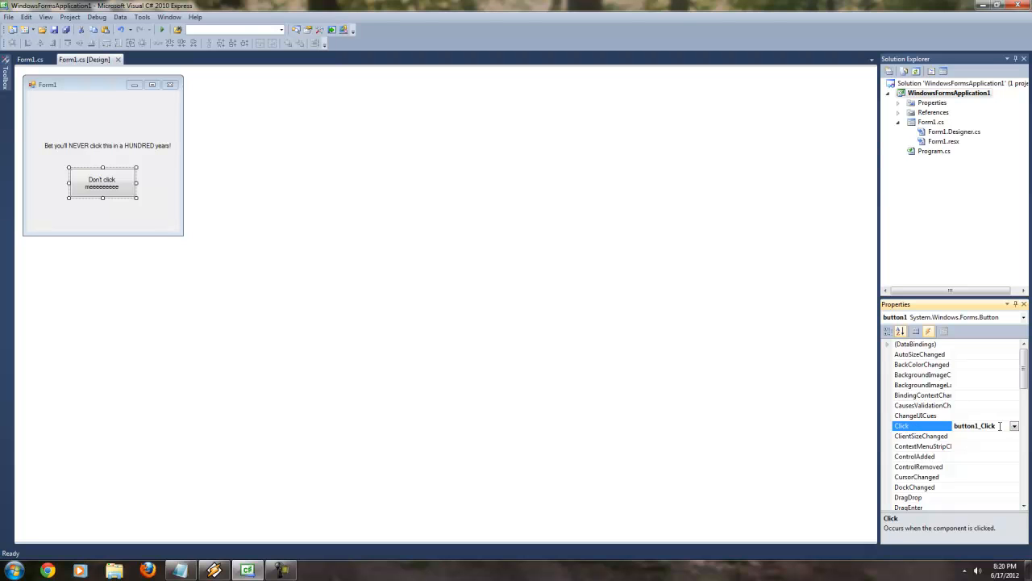
{"action": "scroll", "scroll_direction": "down", "scroll_amount": 3}
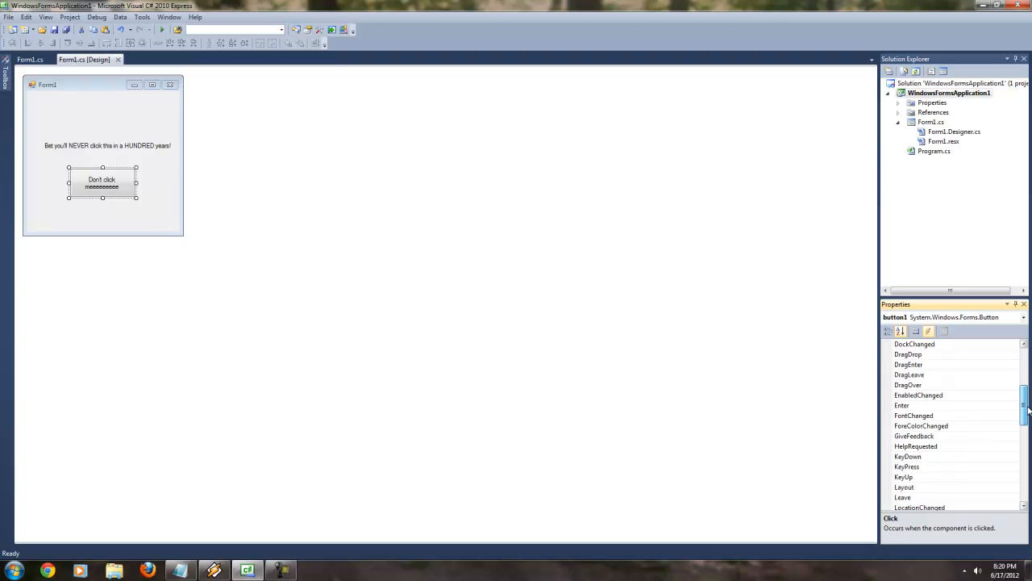
{"action": "scroll", "scroll_direction": "down", "scroll_amount": 3}
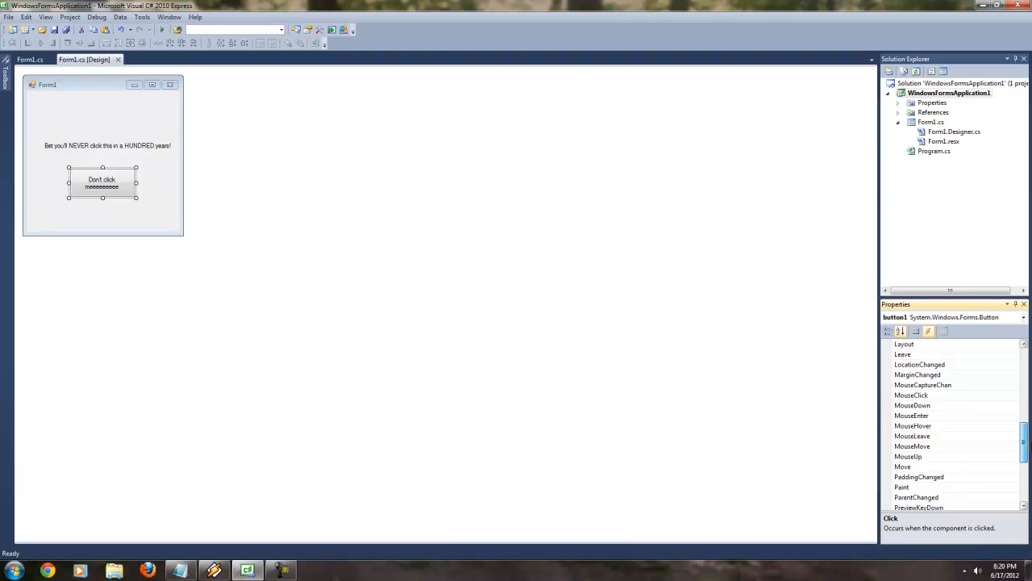
{"action": "left_click", "coordinate": [911, 455]}
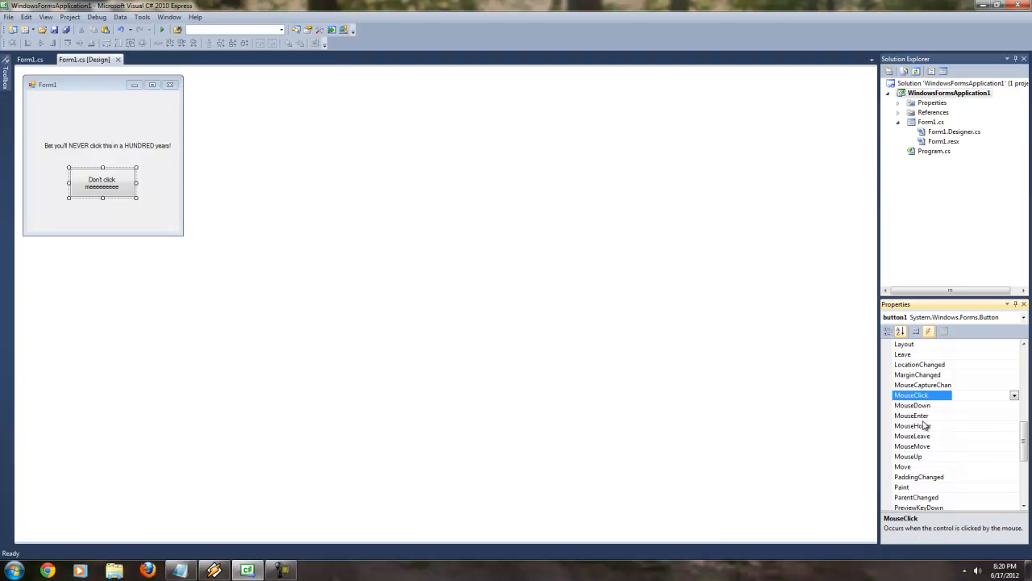
{"action": "left_click", "coordinate": [913, 414]}
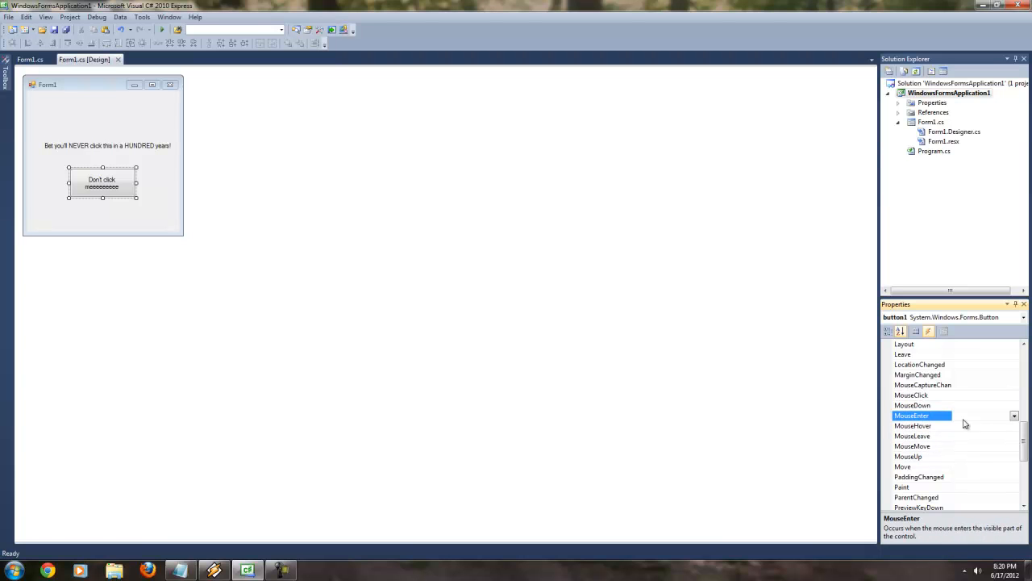
Step: Scroll to MouseHover and list the existing handlers it could use
{"action": "scroll", "scroll_direction": "down", "scroll_amount": 3}
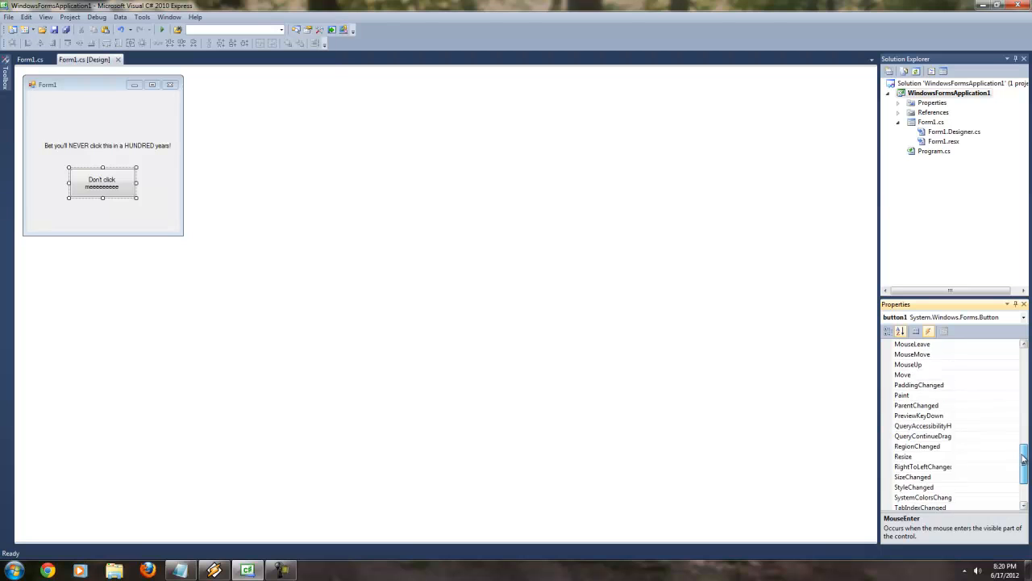
{"action": "scroll", "scroll_direction": "down", "scroll_amount": 3}
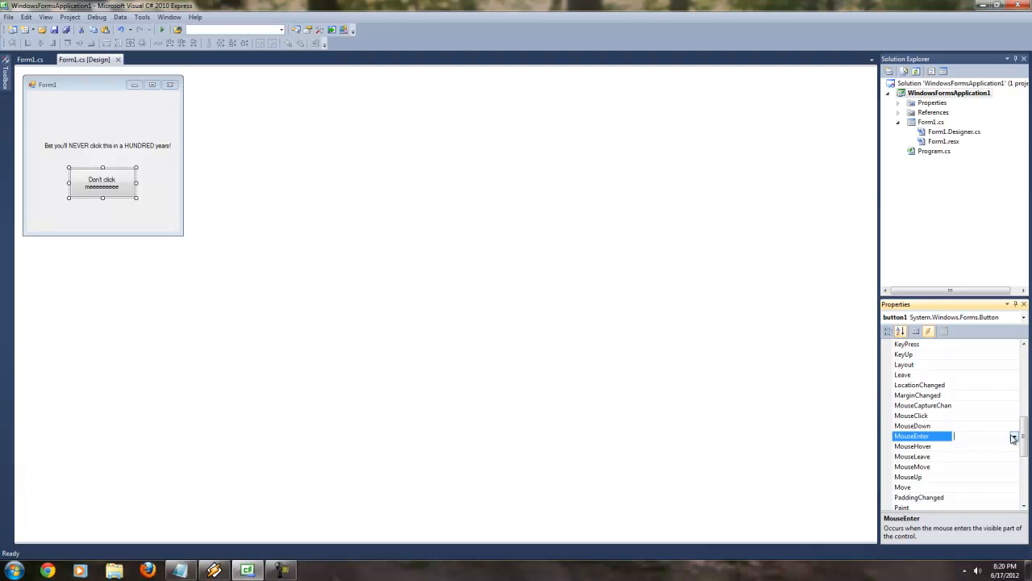
{"action": "mouse_move", "coordinate": [987, 451]}
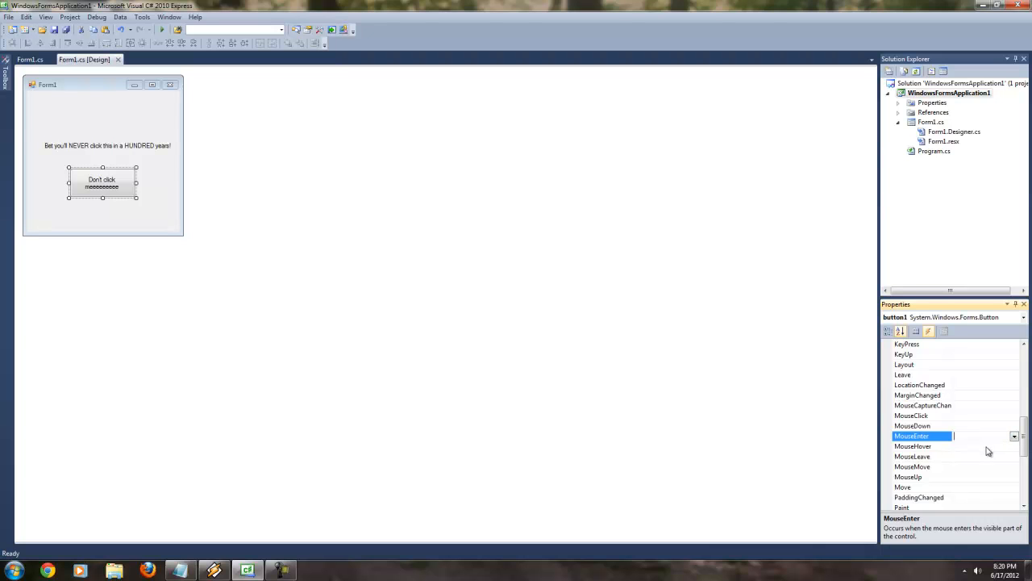
{"action": "left_click", "coordinate": [913, 445]}
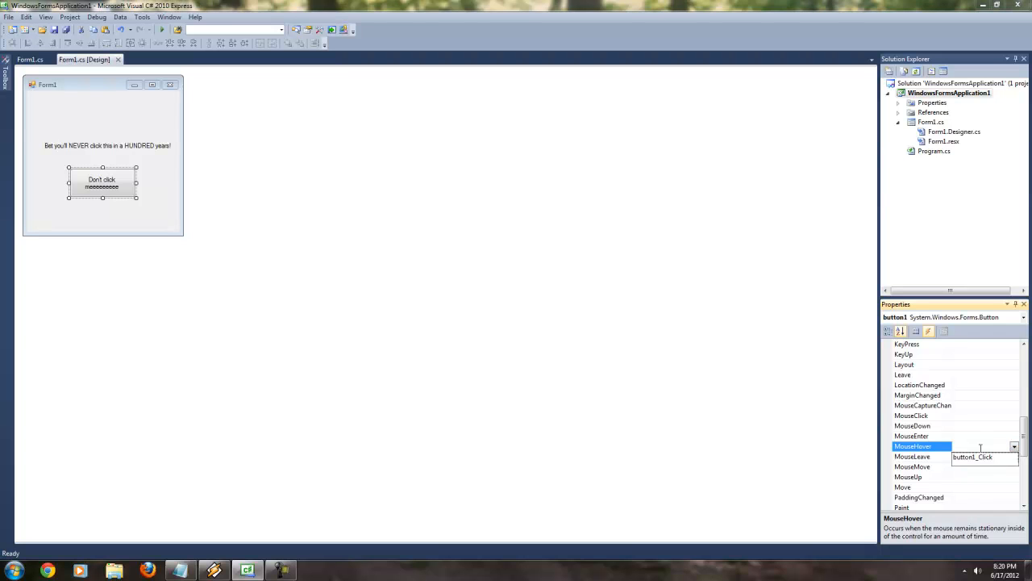
{"action": "mouse_move", "coordinate": [985, 461]}
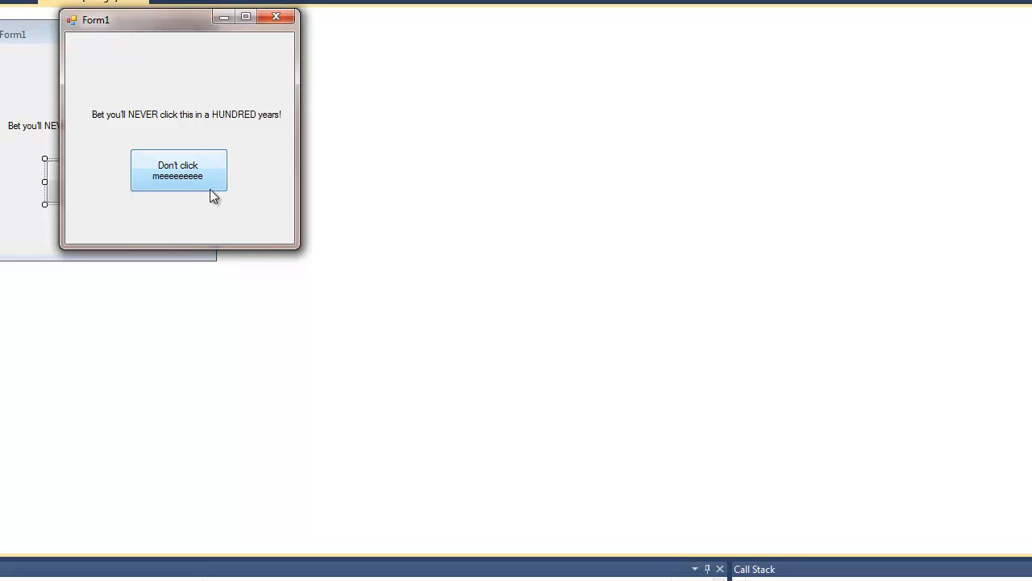
{"action": "left_click", "coordinate": [177, 171]}
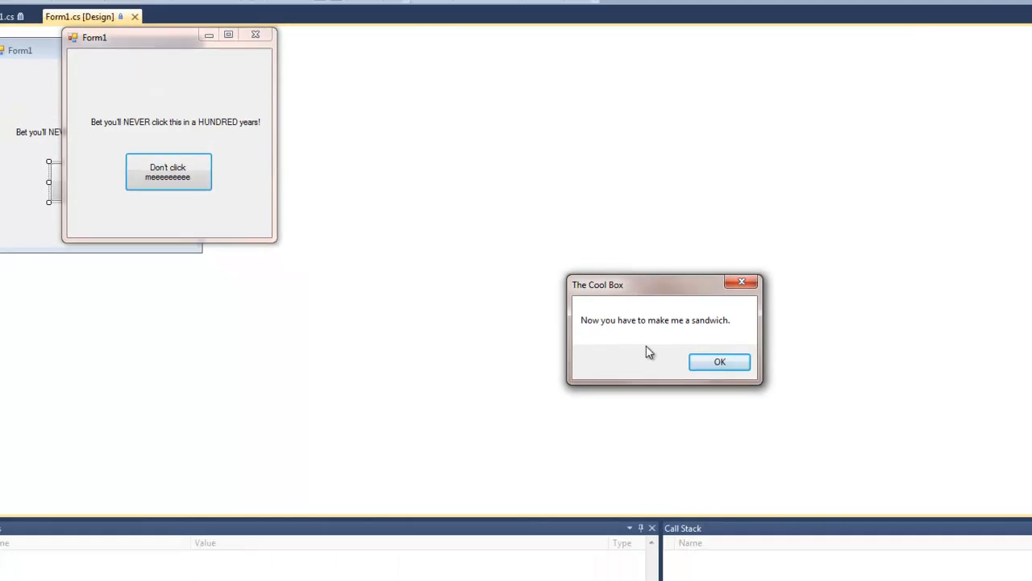
{"action": "left_click", "coordinate": [719, 362]}
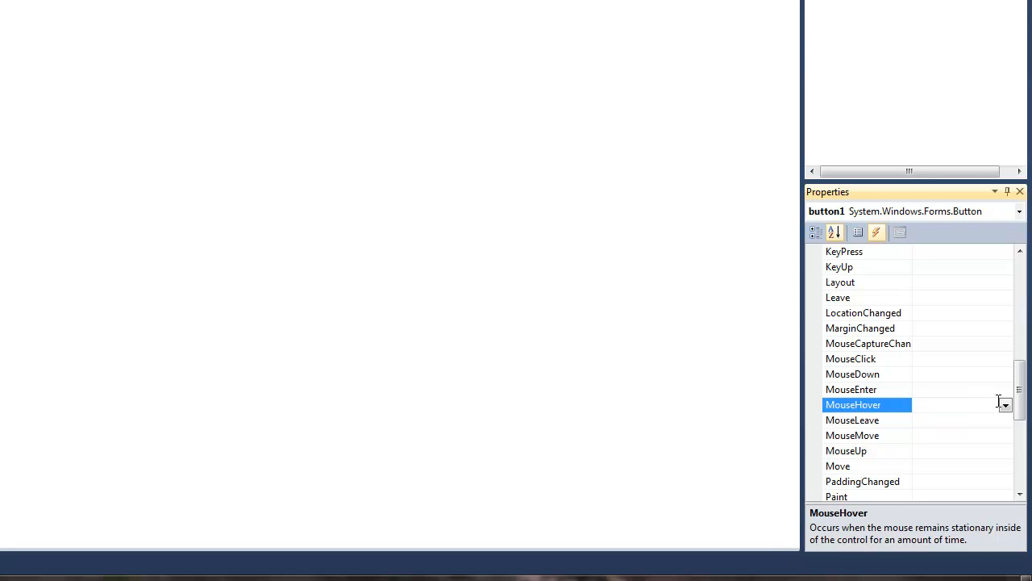
{"action": "mouse_move", "coordinate": [996, 409]}
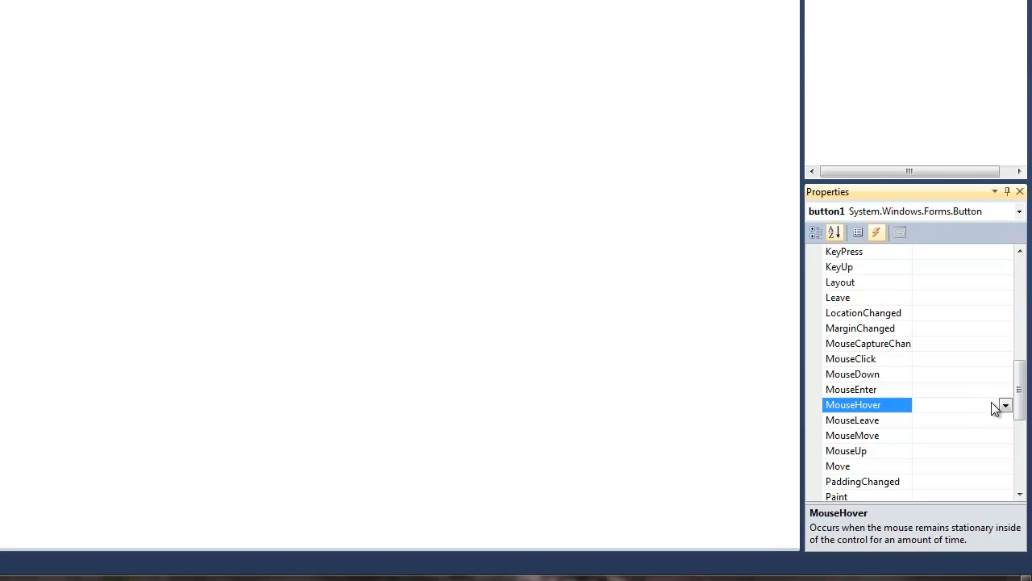
Step: Generate an empty button1_MouseHover handler below the click handler
{"action": "left_click", "coordinate": [959, 403]}
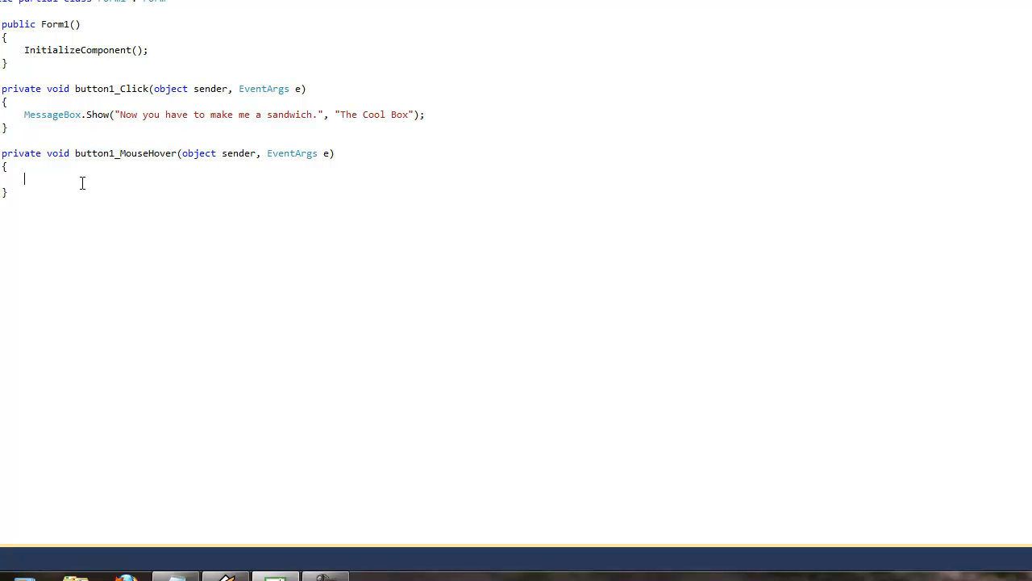
{"action": "mouse_move", "coordinate": [36, 176]}
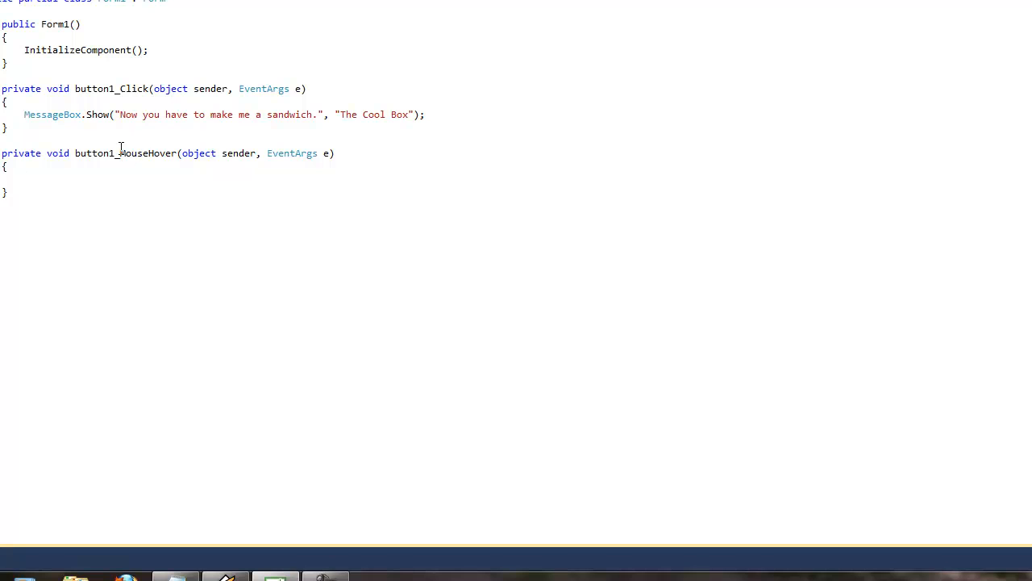
{"action": "double_click", "coordinate": [146, 153]}
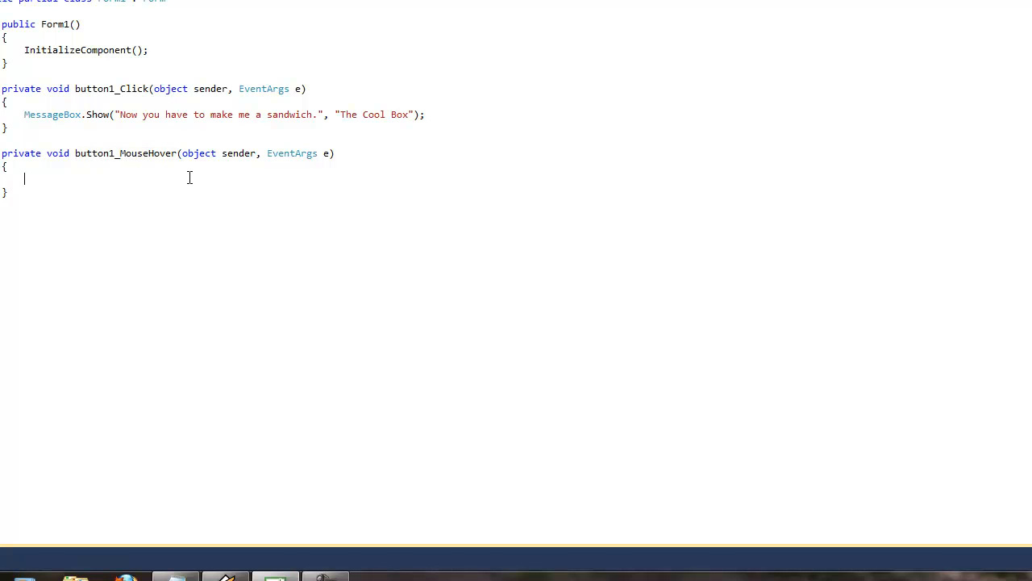
{"action": "mouse_move", "coordinate": [340, 329]}
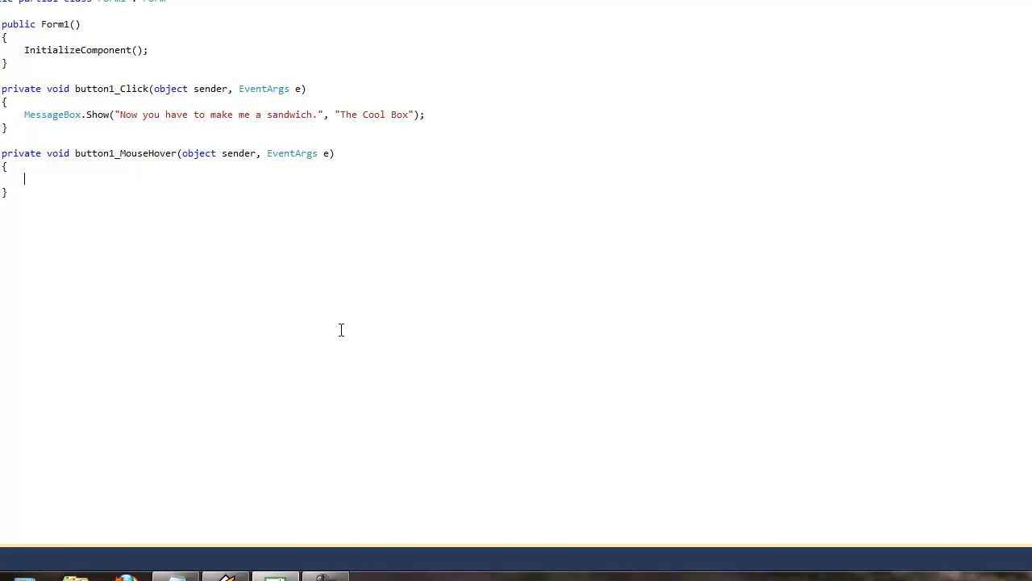
{"action": "mouse_move", "coordinate": [353, 435]}
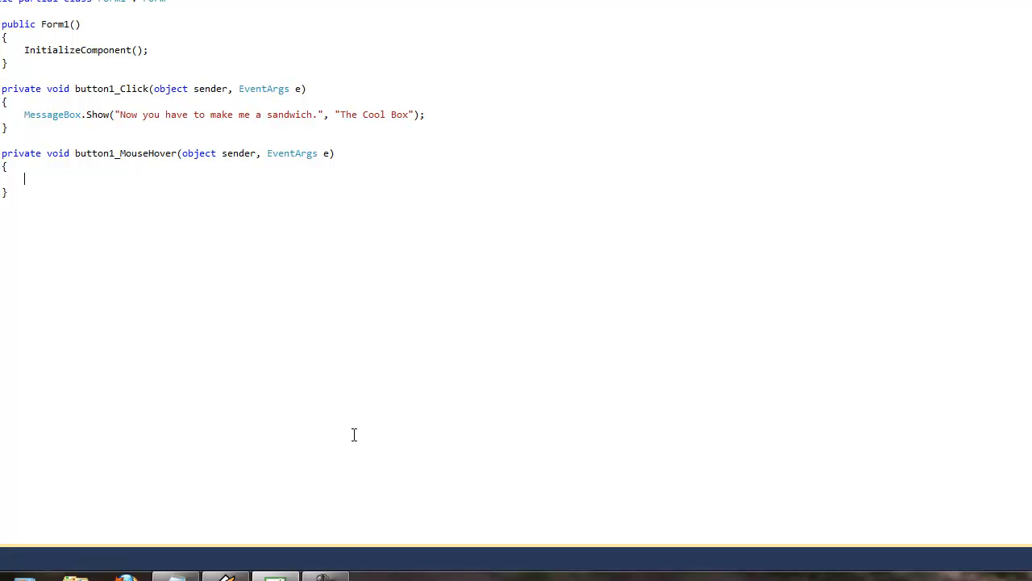